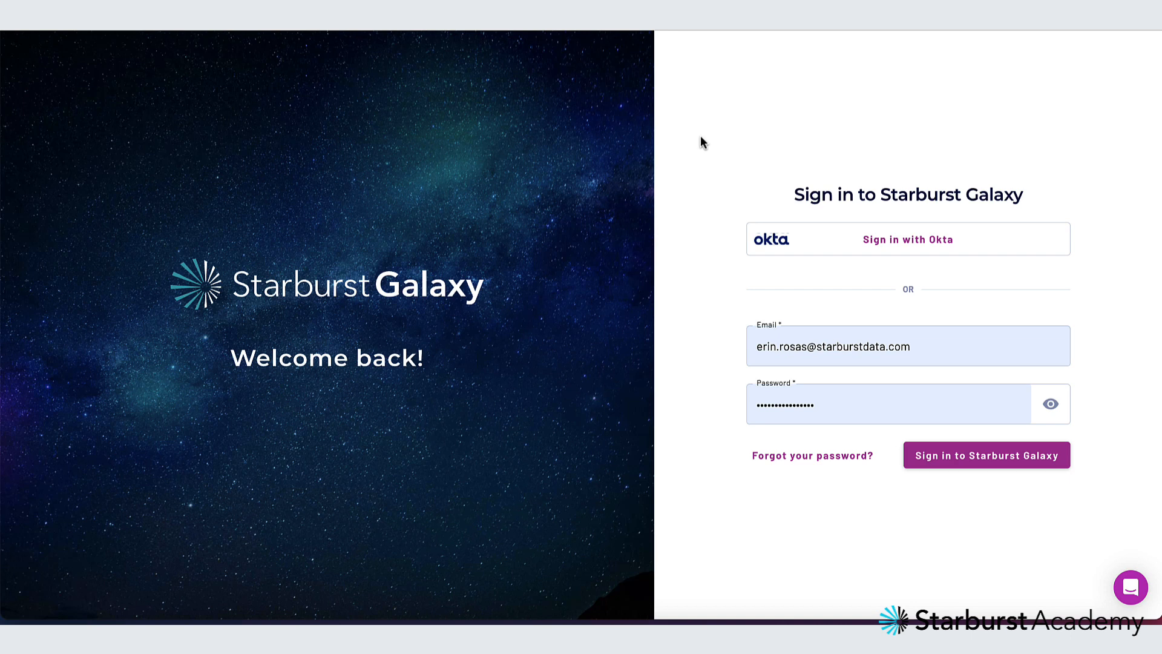
mouse_move(832, 238)
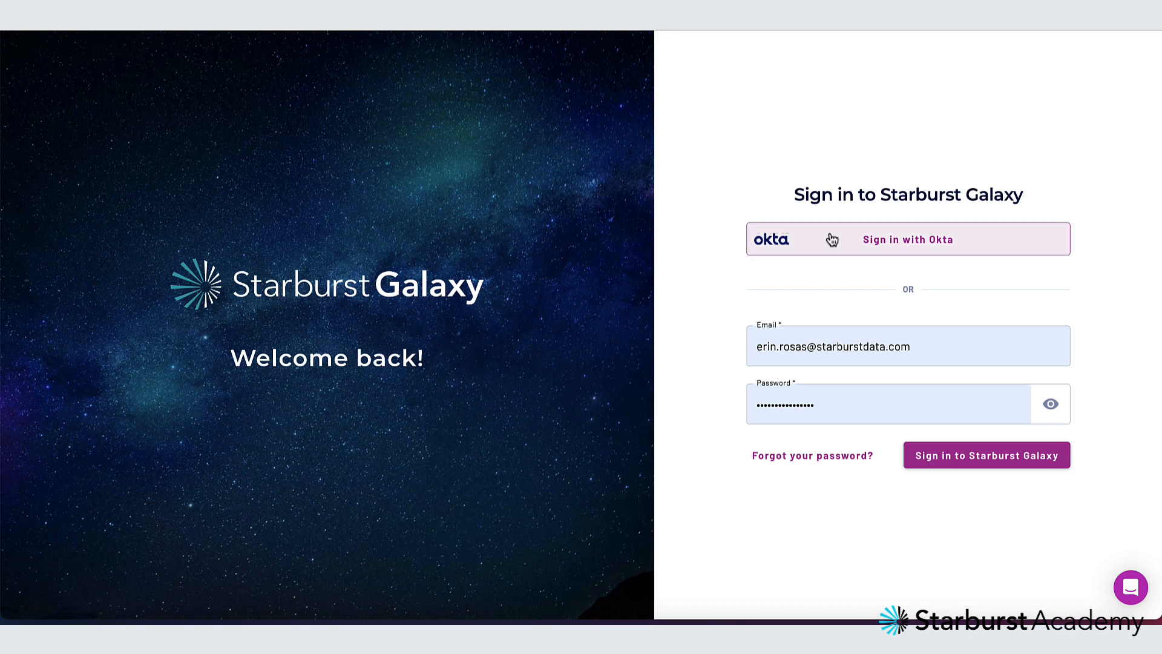
- Sign in with Okta single sign-on to reach the query editor
click(985, 455)
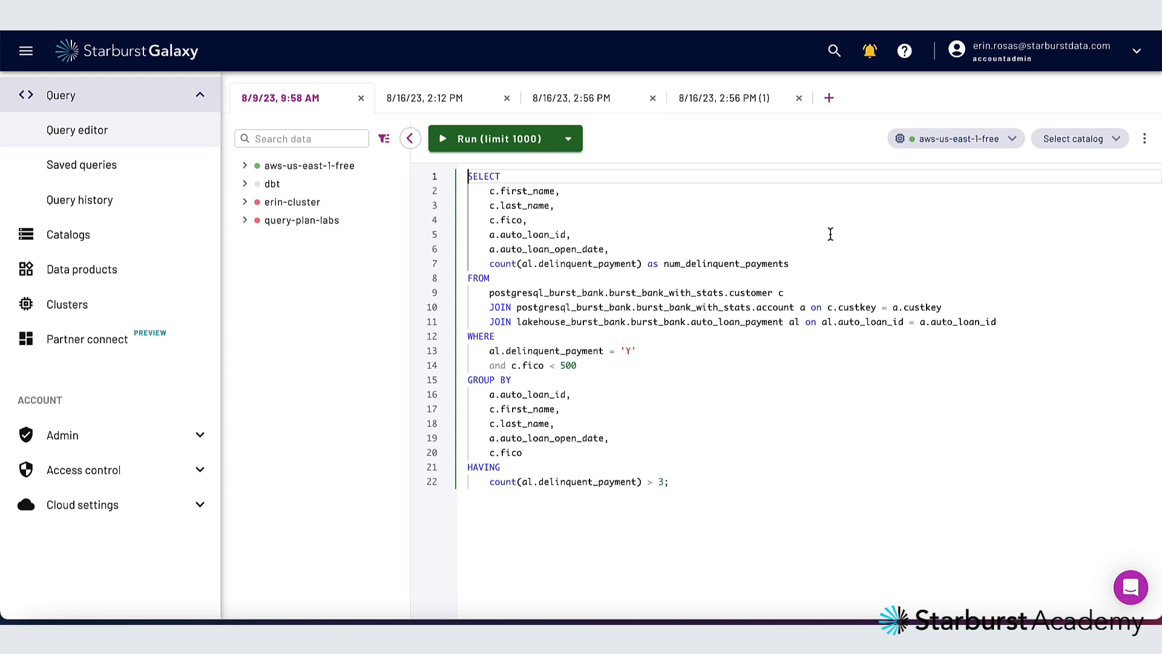
click(1137, 51)
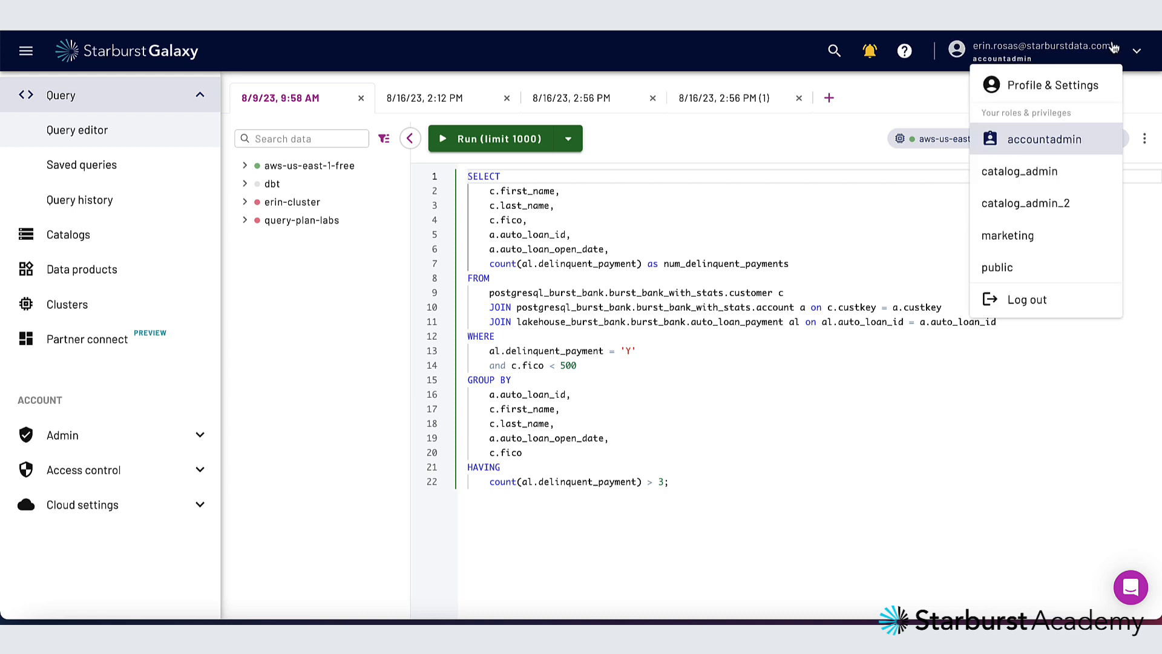
mouse_move(1008, 236)
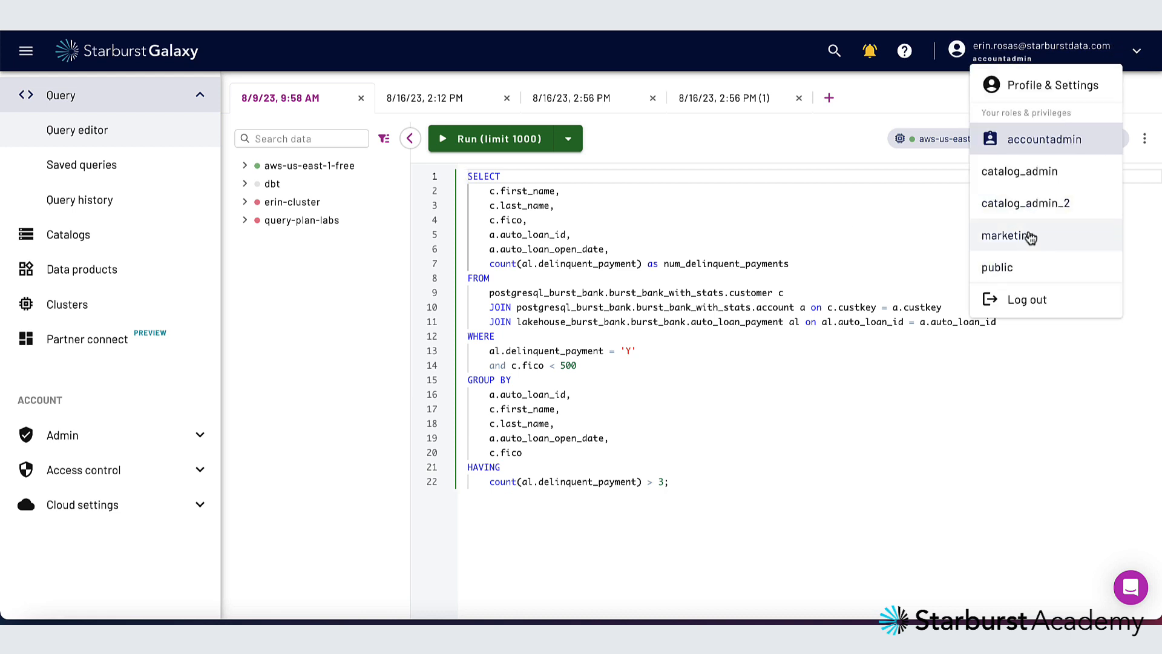
mouse_move(1026, 299)
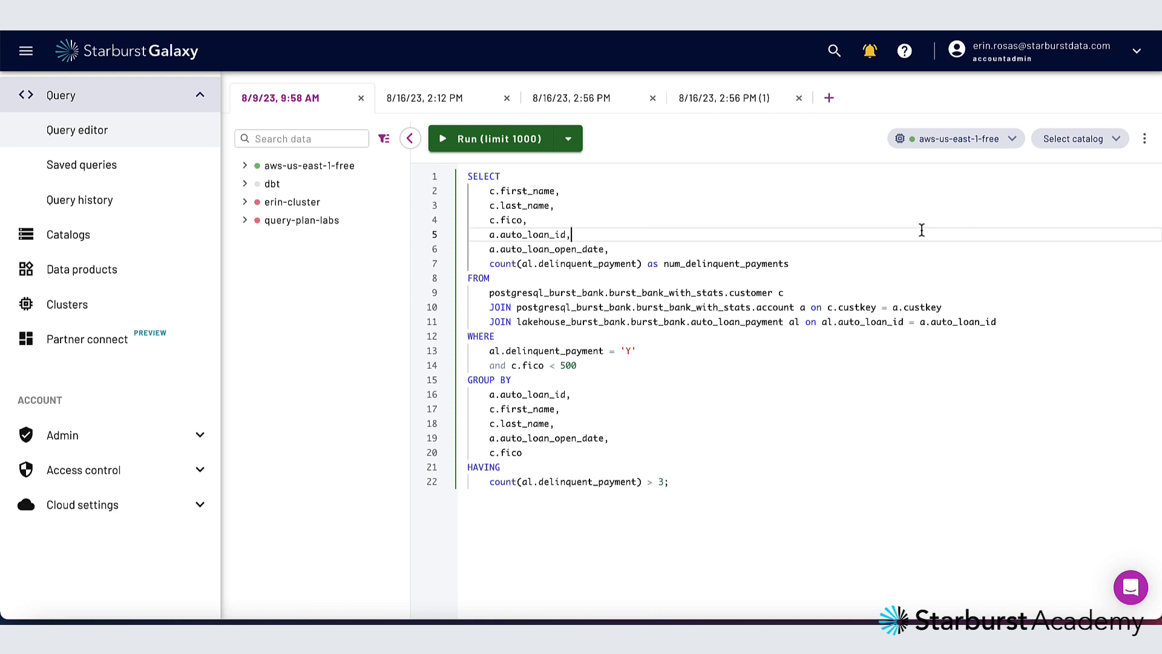
mouse_move(820, 113)
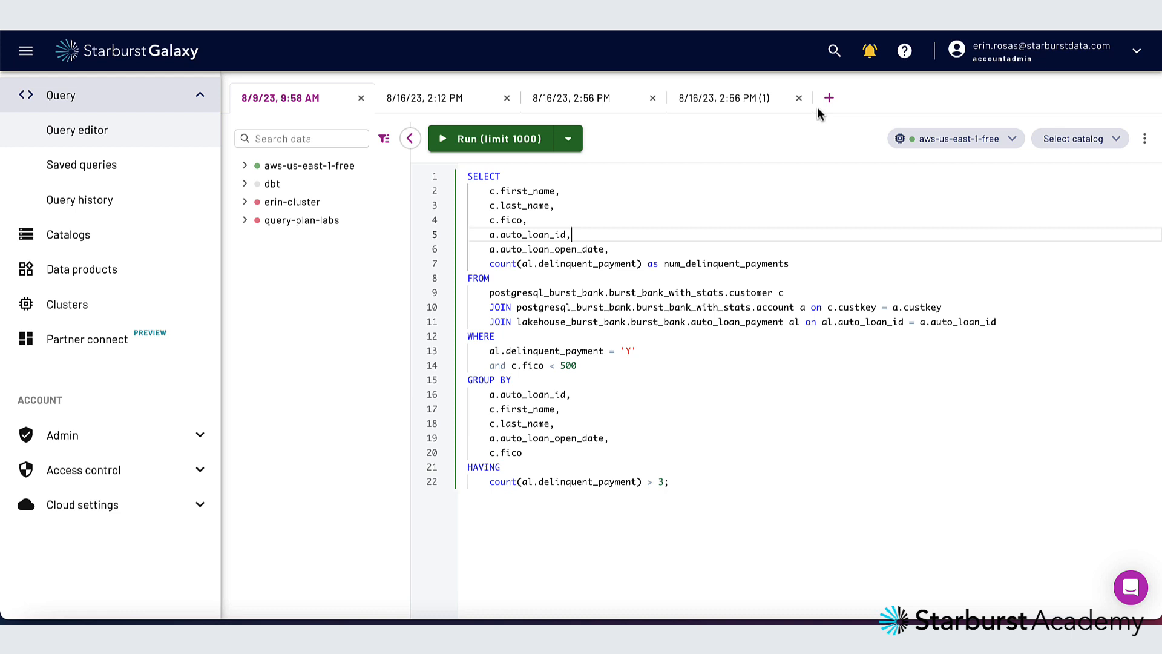
- Add a blank query tab, then run all queries in the 8/16/23 2:12 PM tab
click(828, 97)
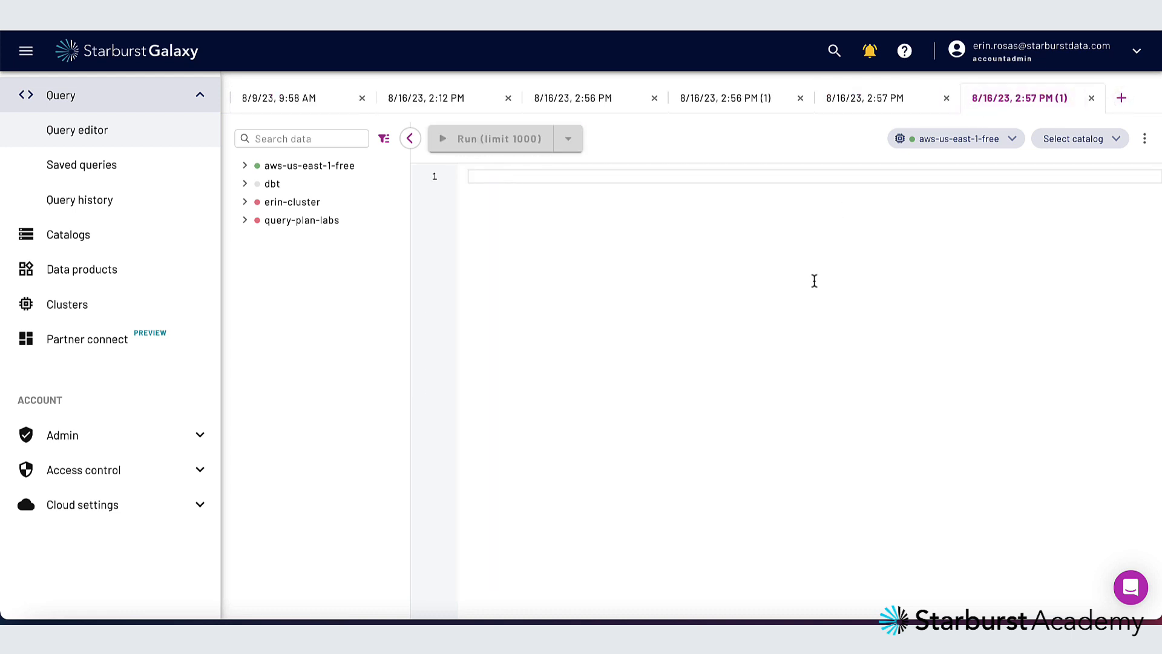
click(425, 97)
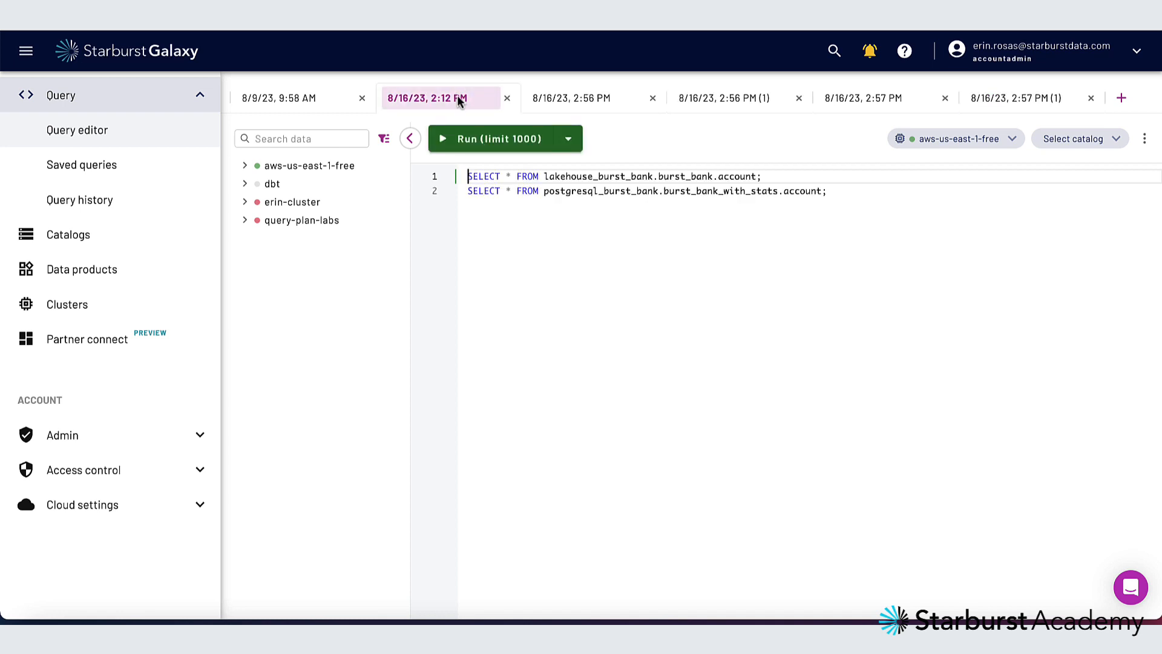
click(566, 138)
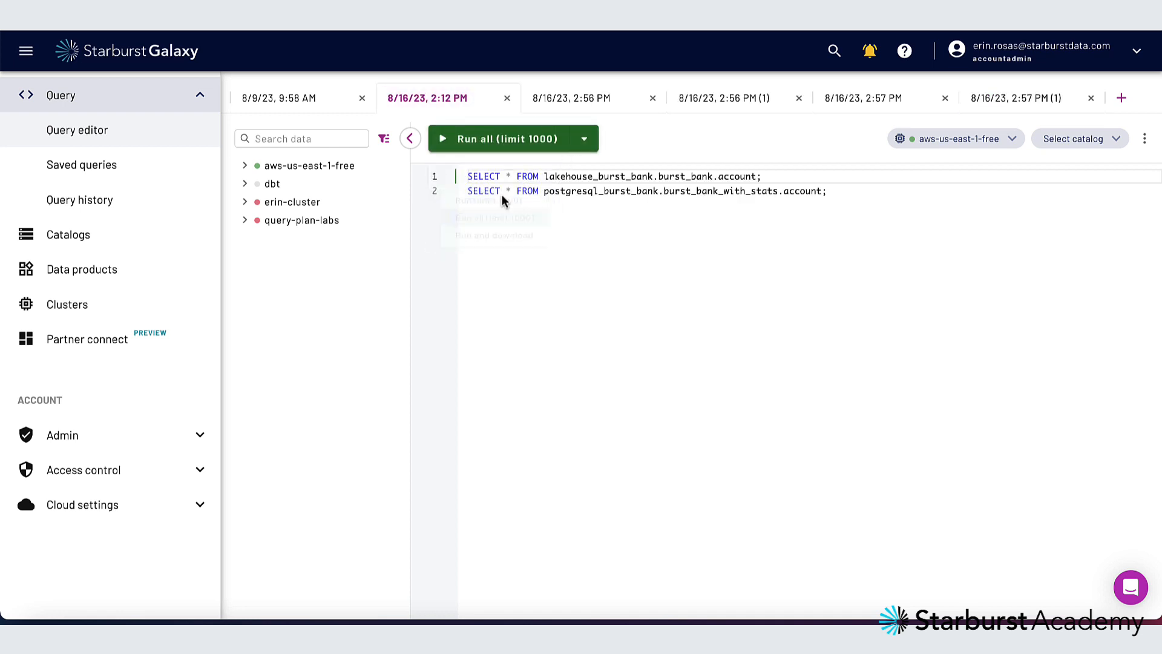
click(501, 138)
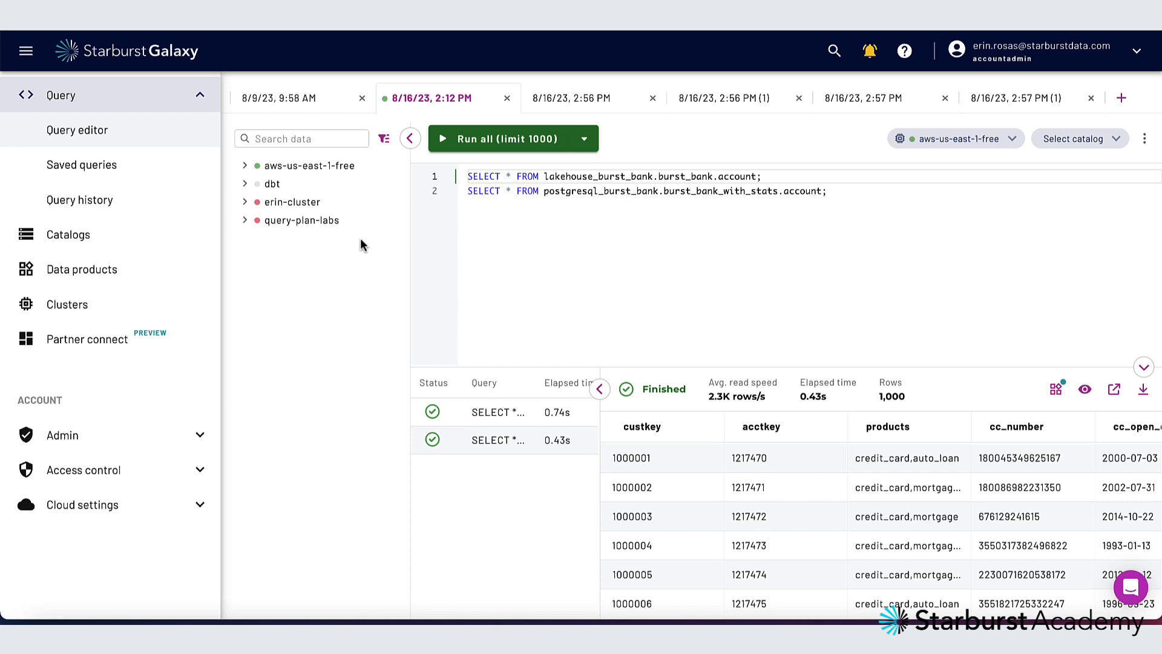
mouse_move(246, 174)
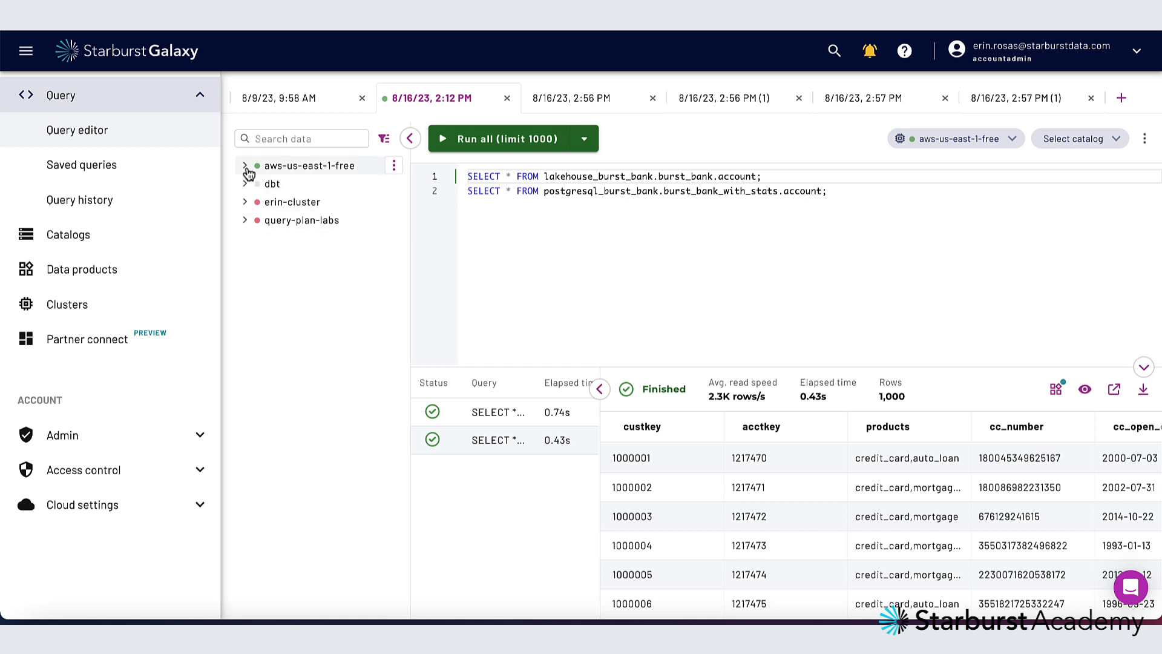
- Expand aws-us-east-1-free > lakehouse_burst_bank > account columns, then go to Saved queries
click(246, 166)
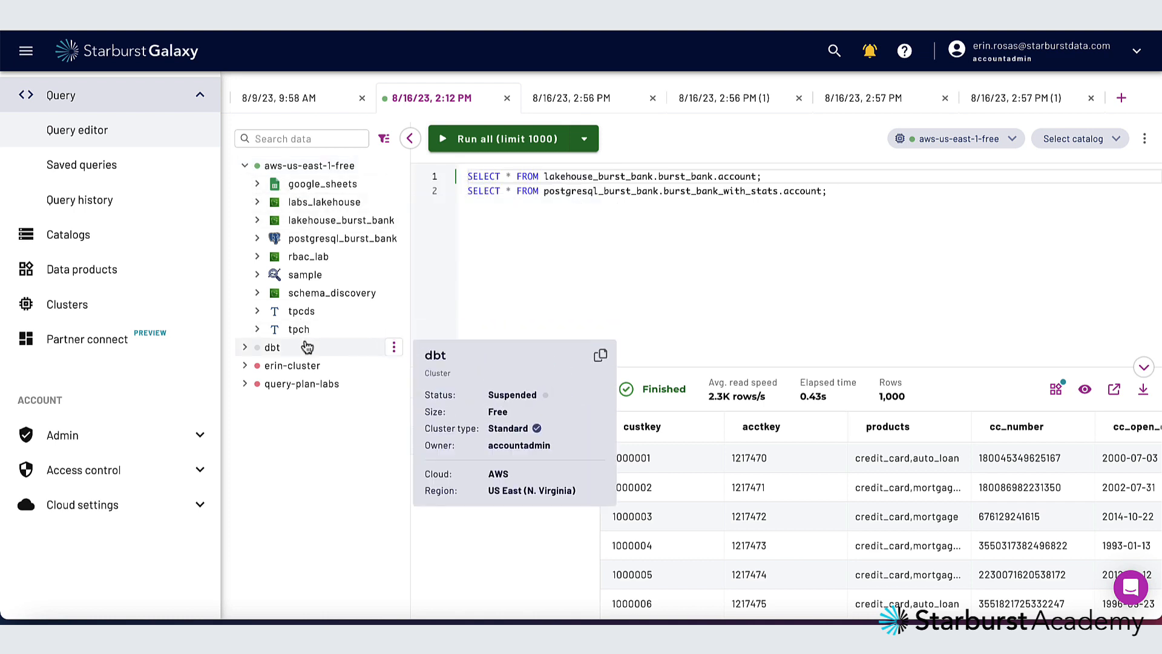
click(257, 219)
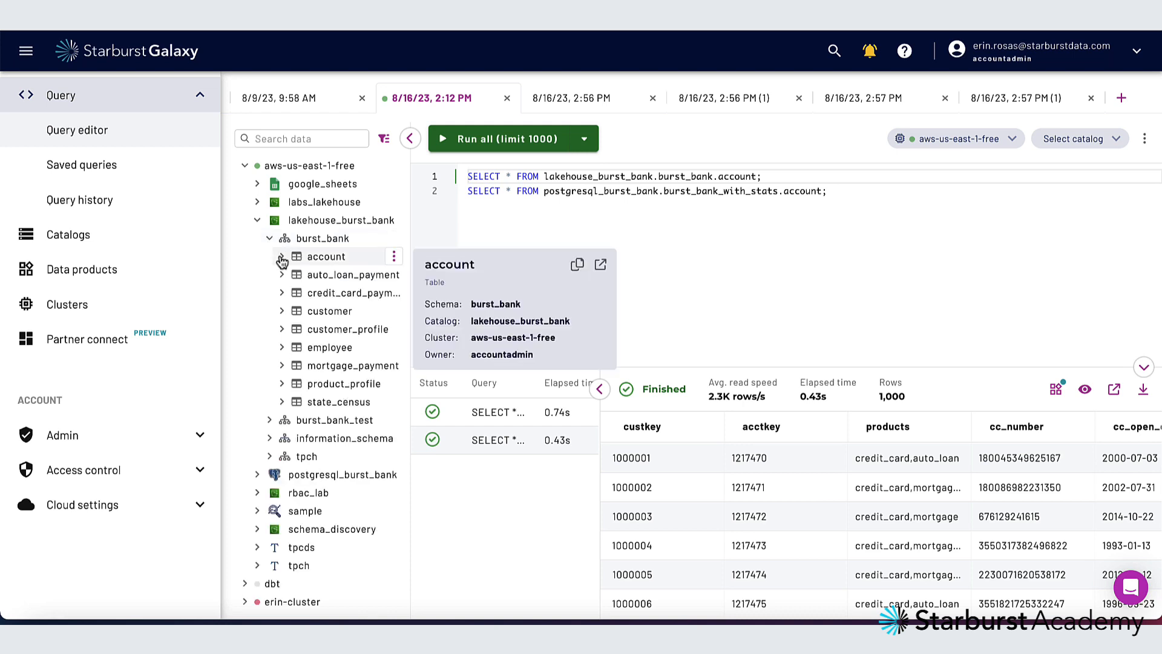
click(282, 257)
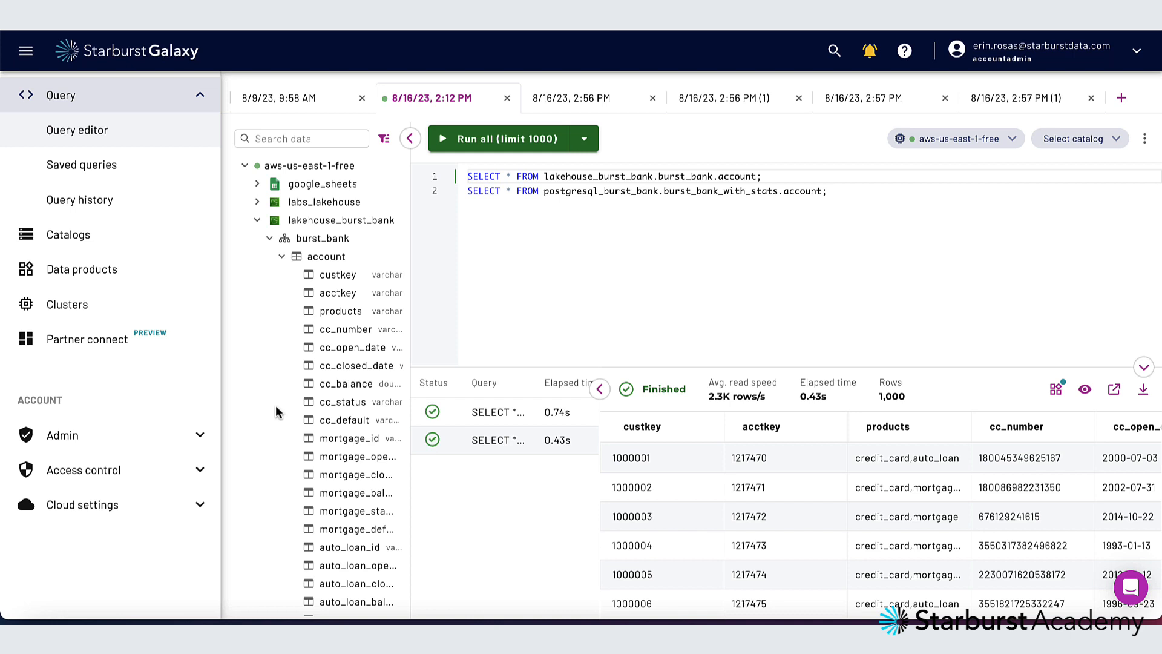
click(81, 165)
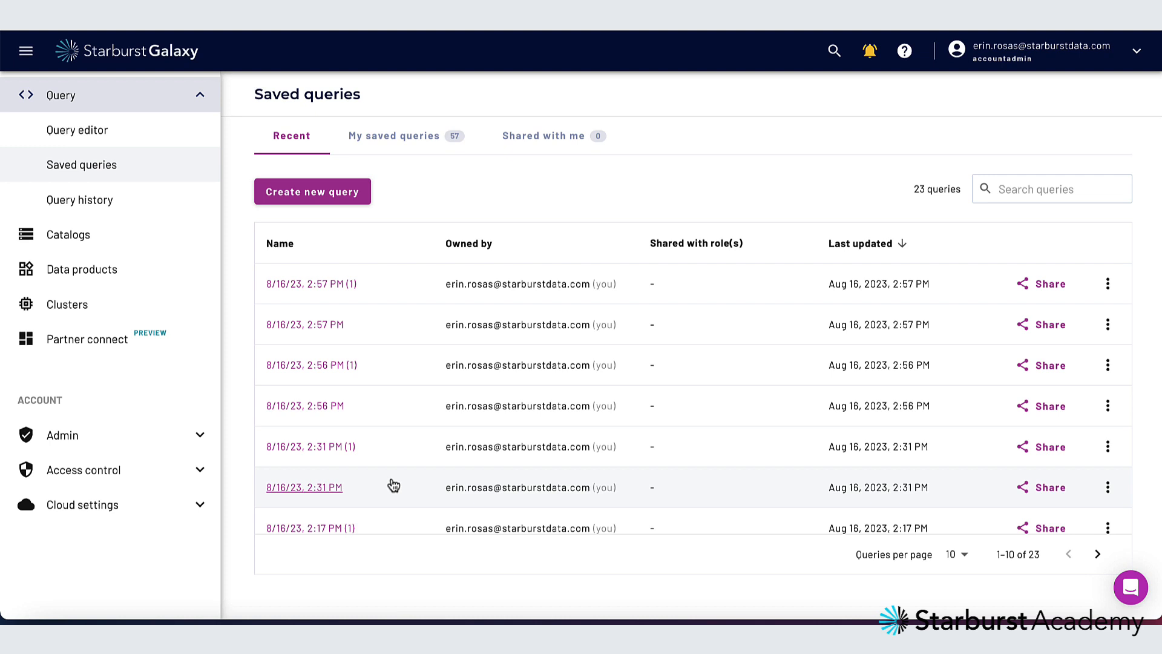
- Browse the My saved queries, Shared with me and Recent lists
click(395, 135)
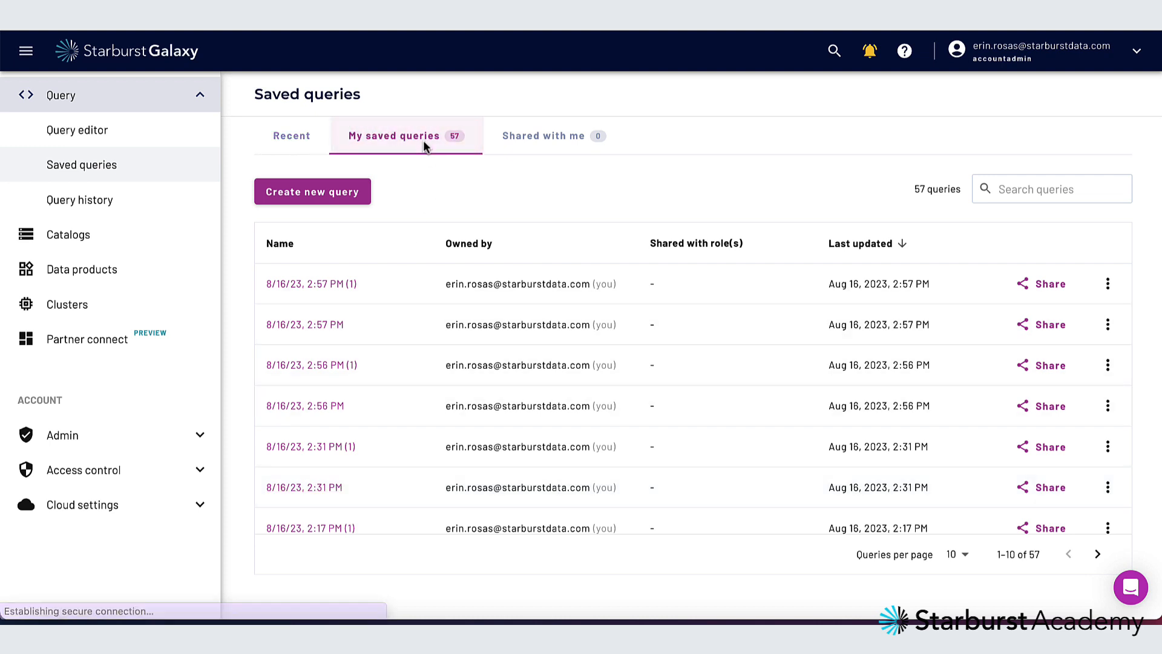
click(545, 135)
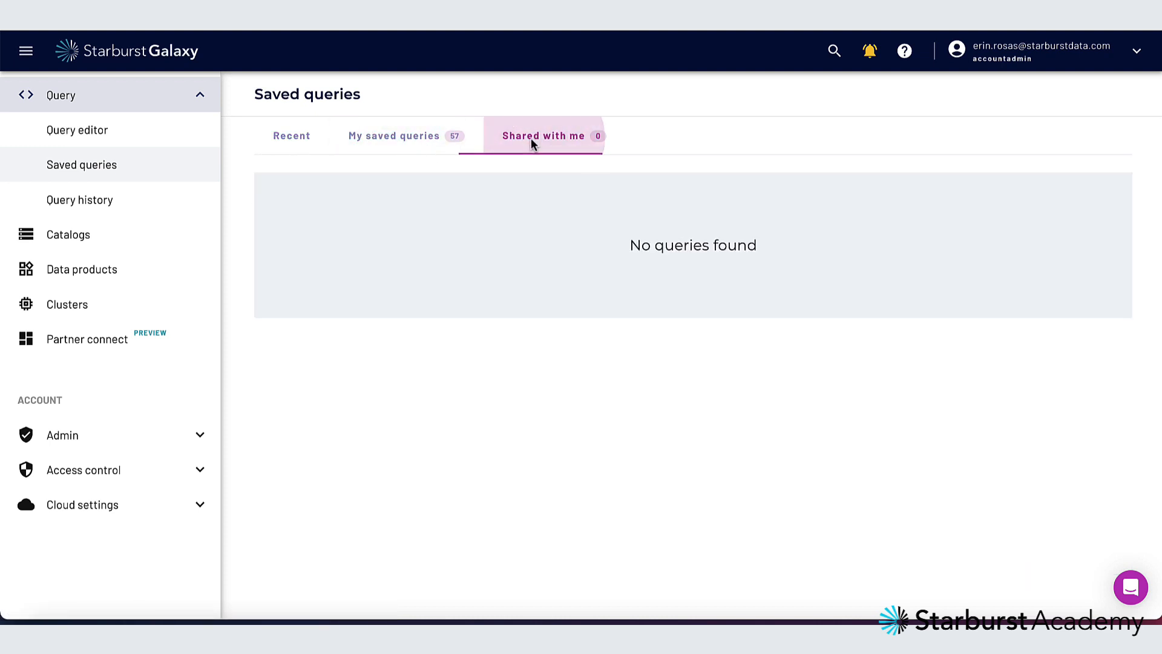
click(292, 134)
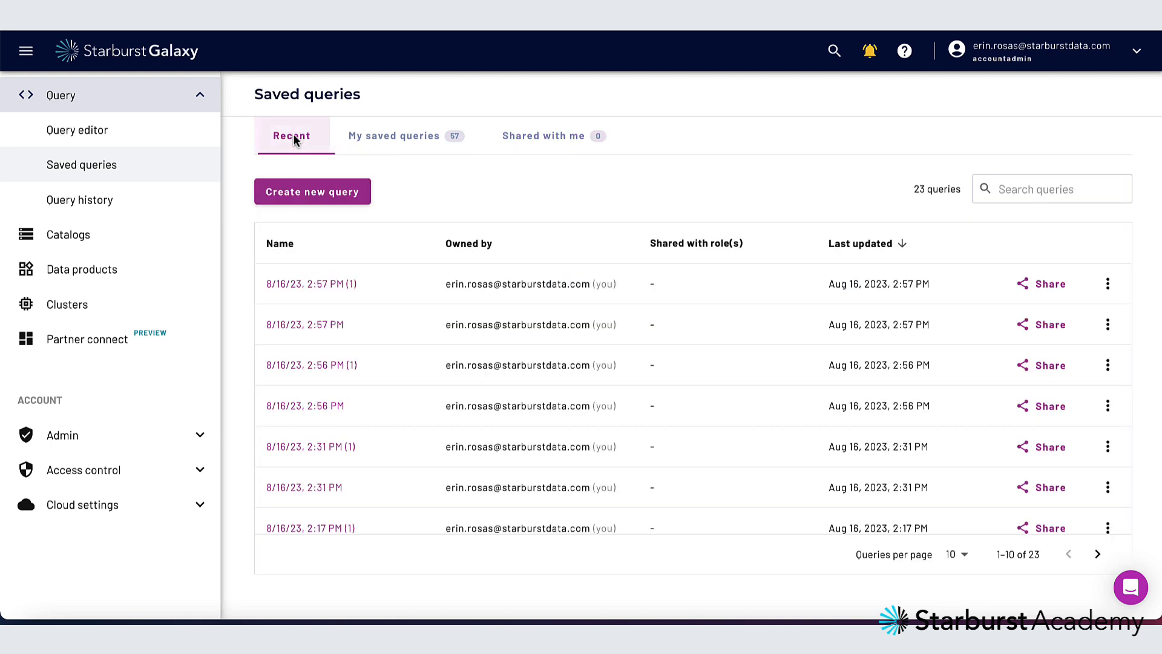
- Start sharing the most recent saved query, cancel it, and return to the query editor
click(1047, 283)
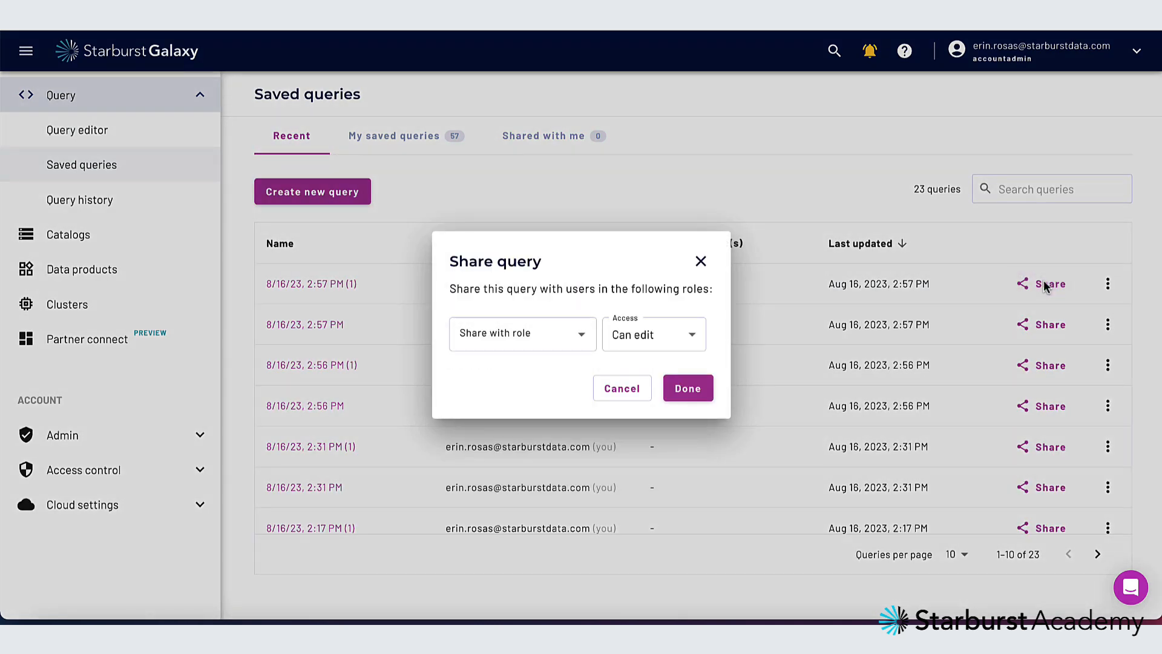
click(515, 334)
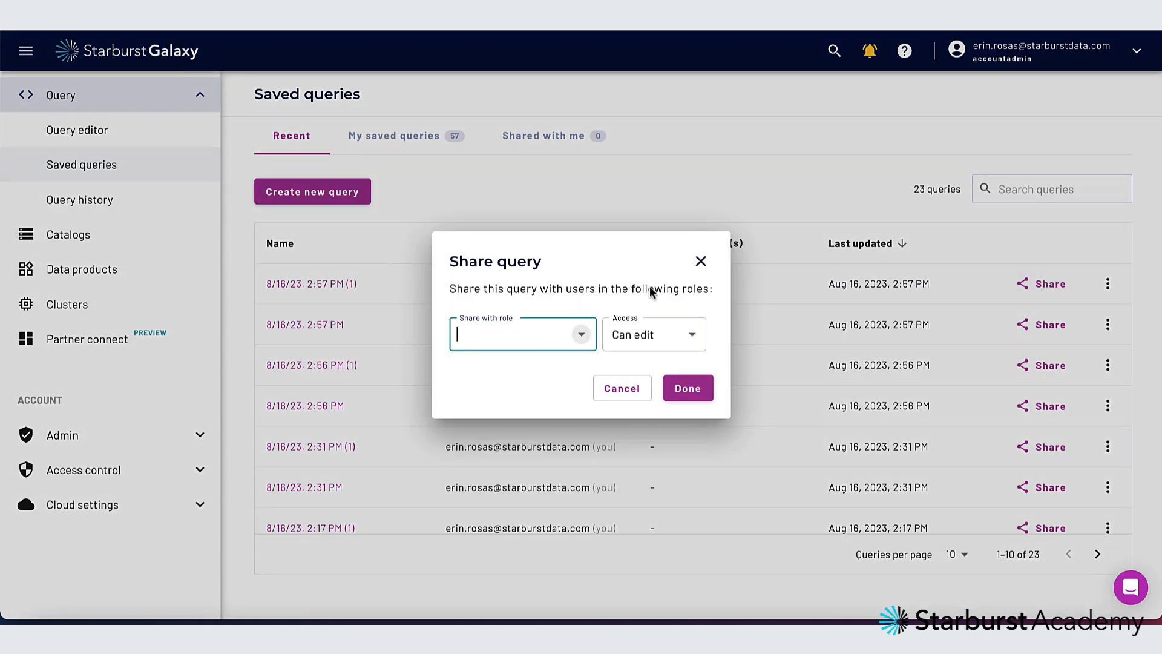
click(622, 388)
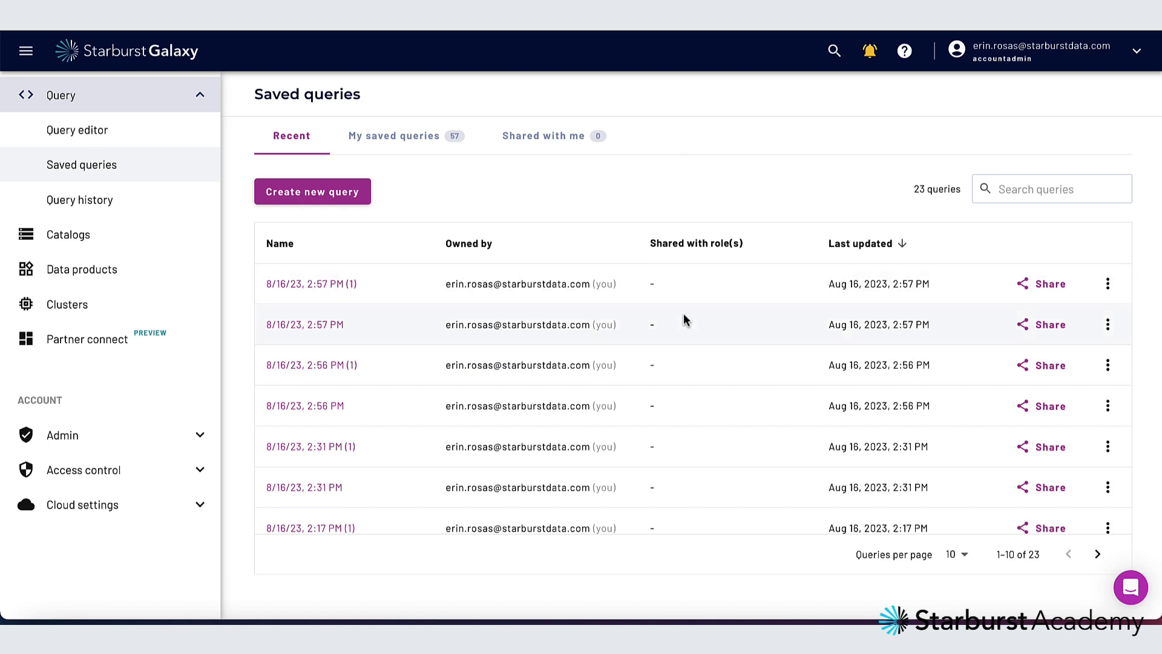
mouse_move(153, 144)
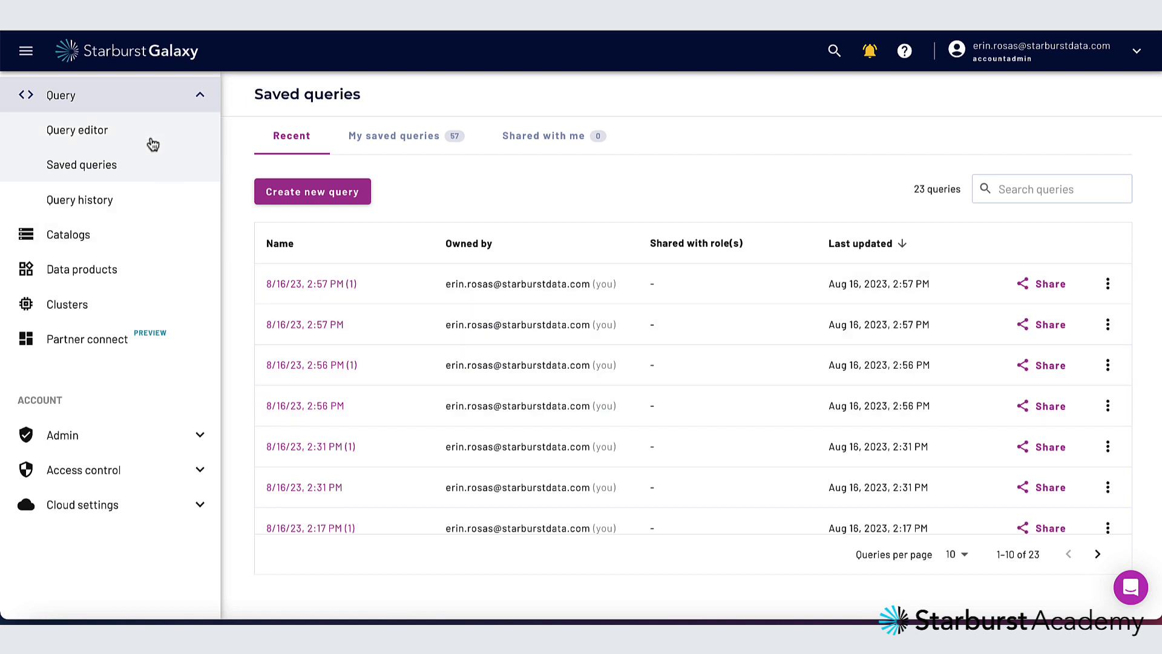
click(76, 129)
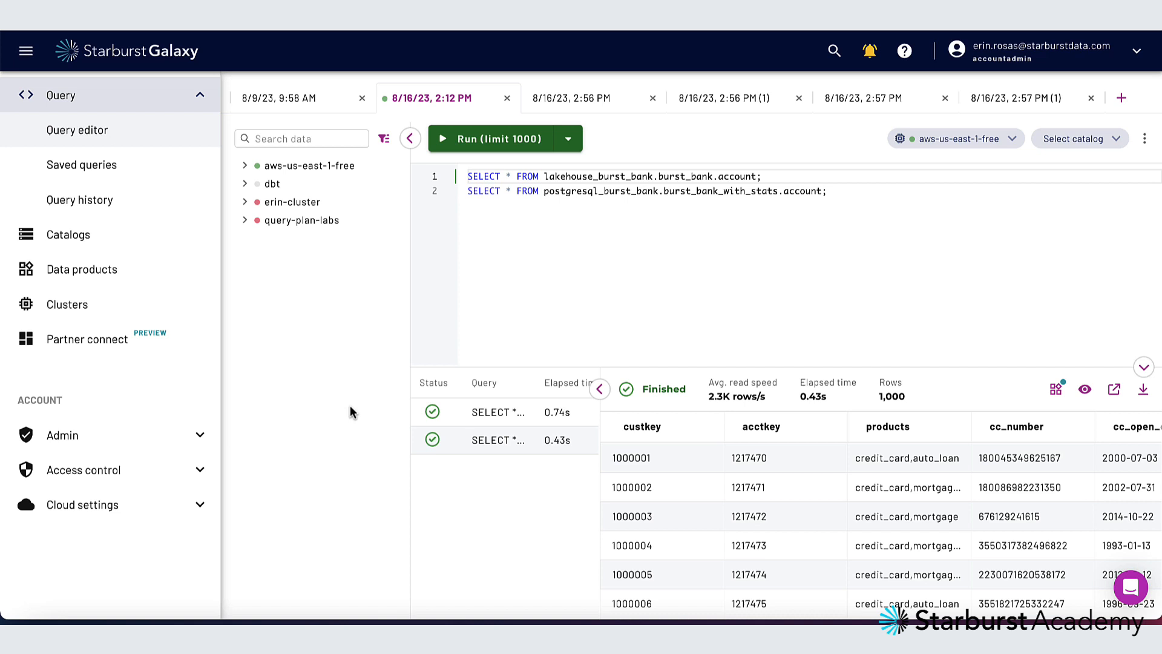
- Run the delinquent loan payments query and view the finished query's details
click(280, 98)
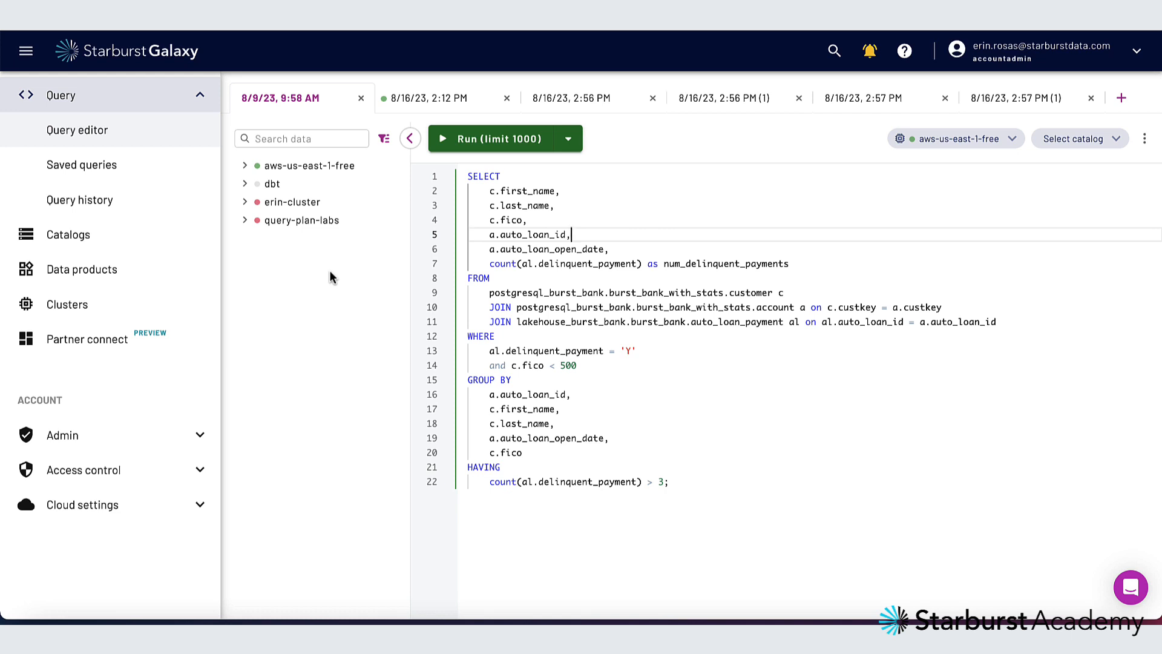
click(492, 138)
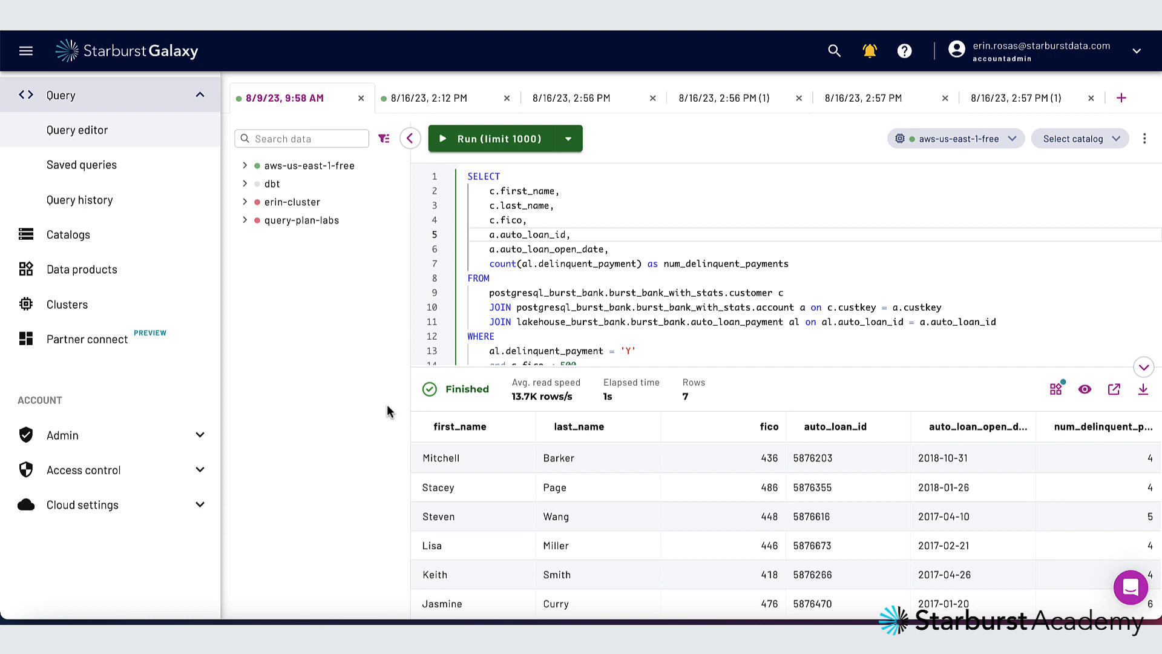
mouse_move(1143, 388)
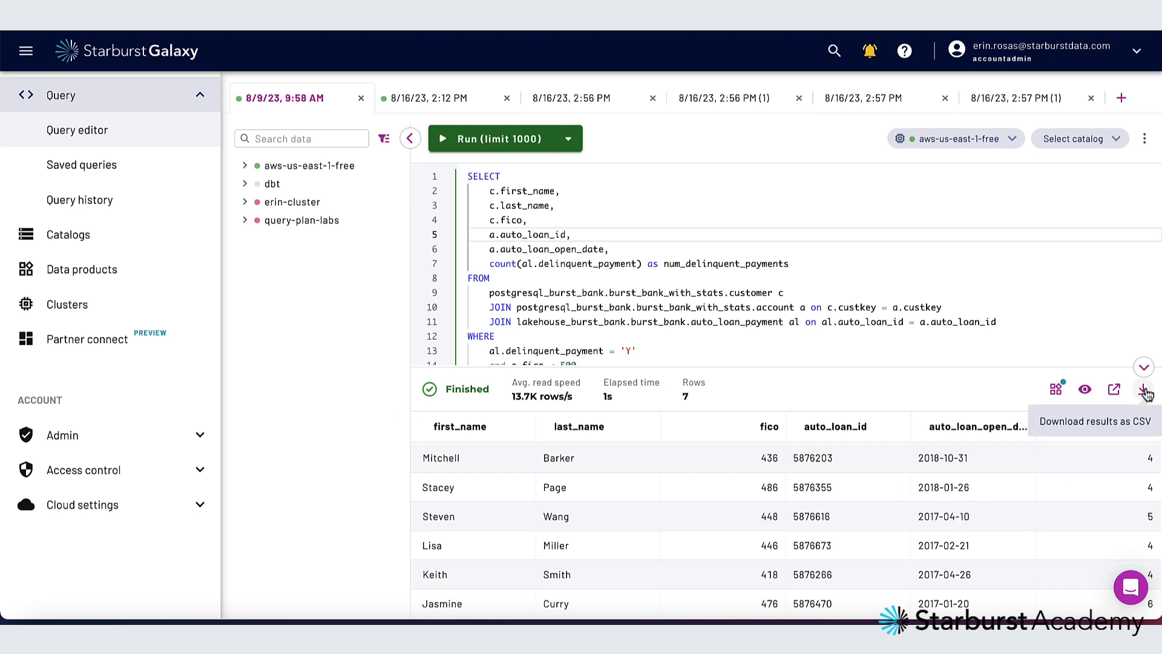
mouse_move(1113, 389)
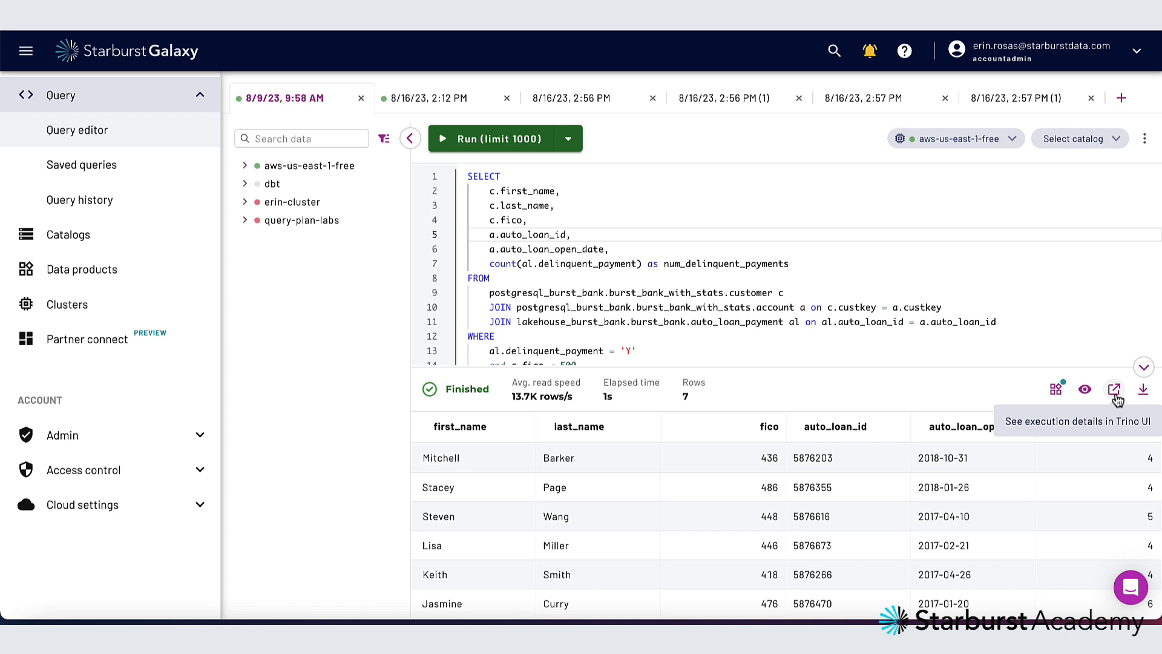
mouse_move(1084, 388)
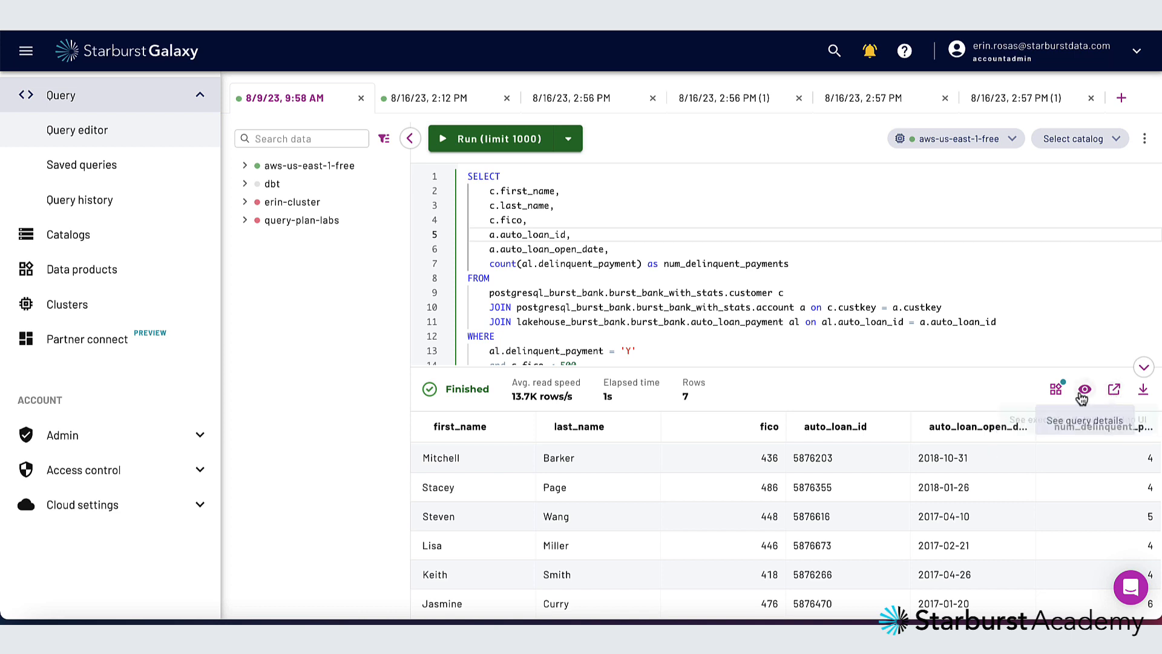
mouse_move(1058, 388)
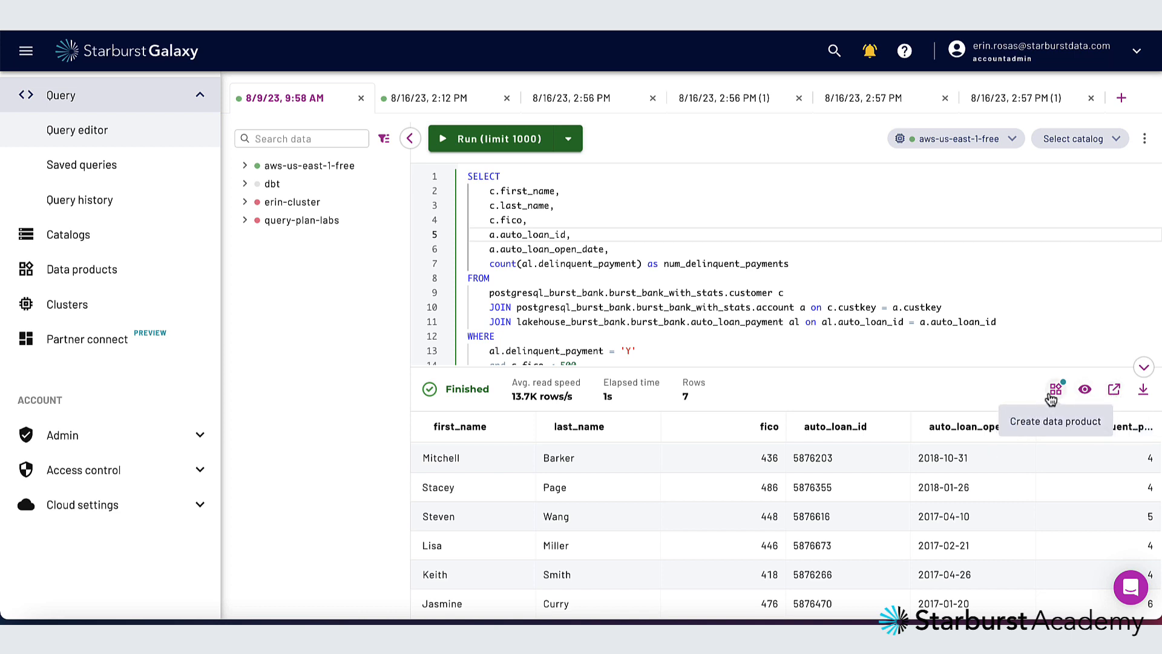
mouse_move(1085, 389)
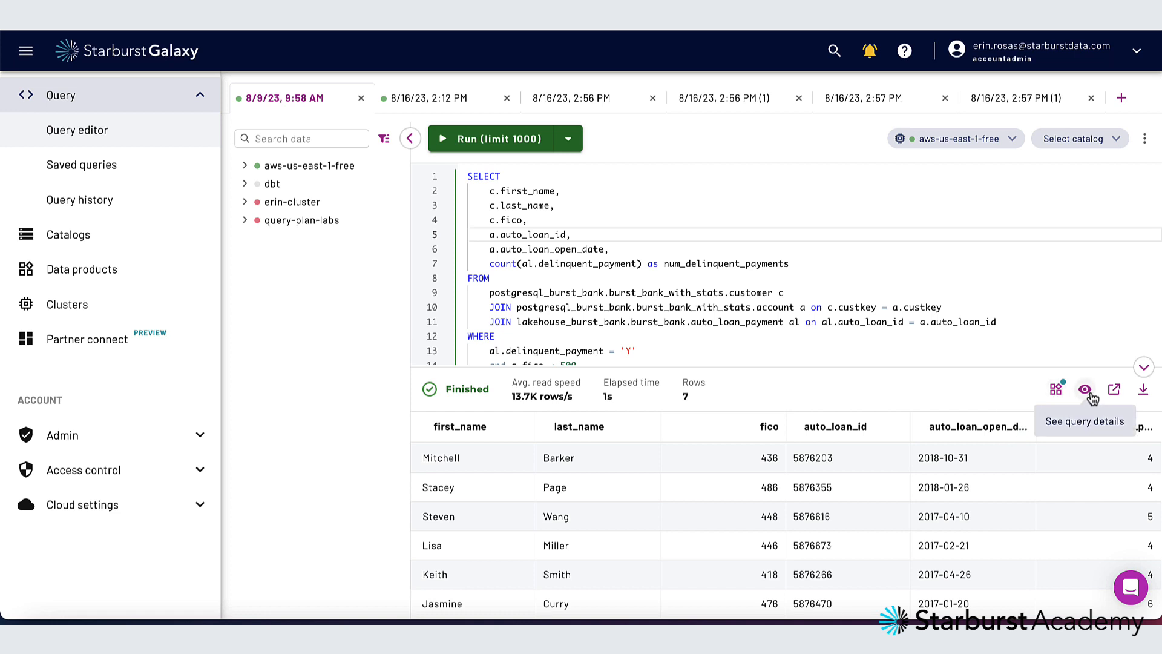
click(1084, 388)
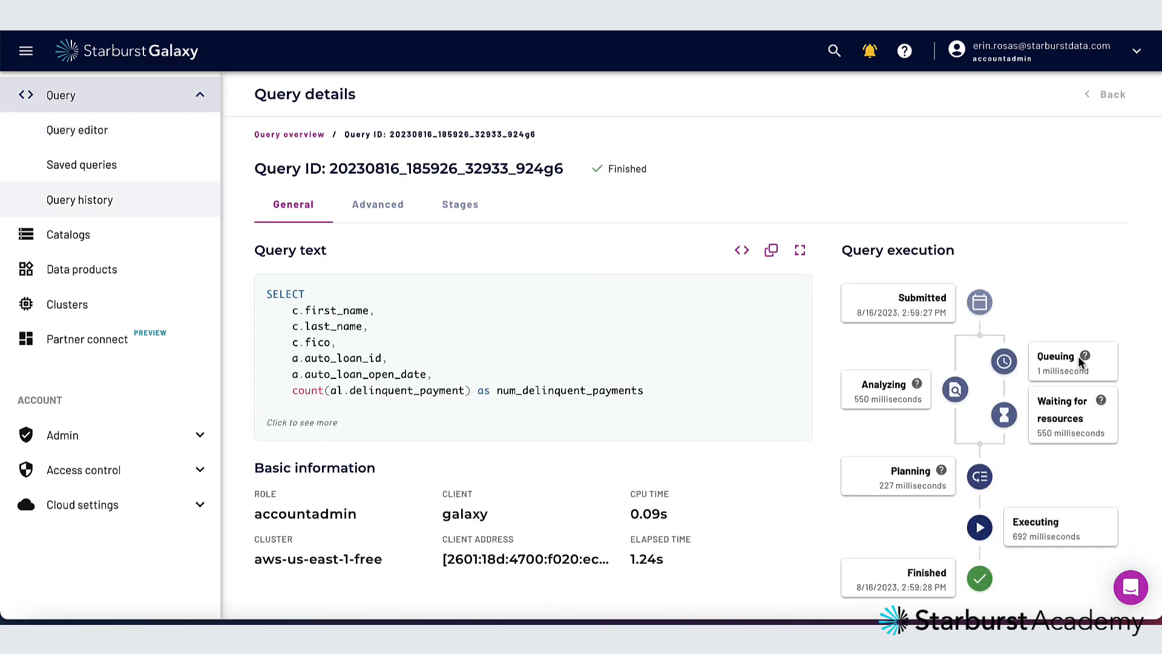
mouse_move(961, 184)
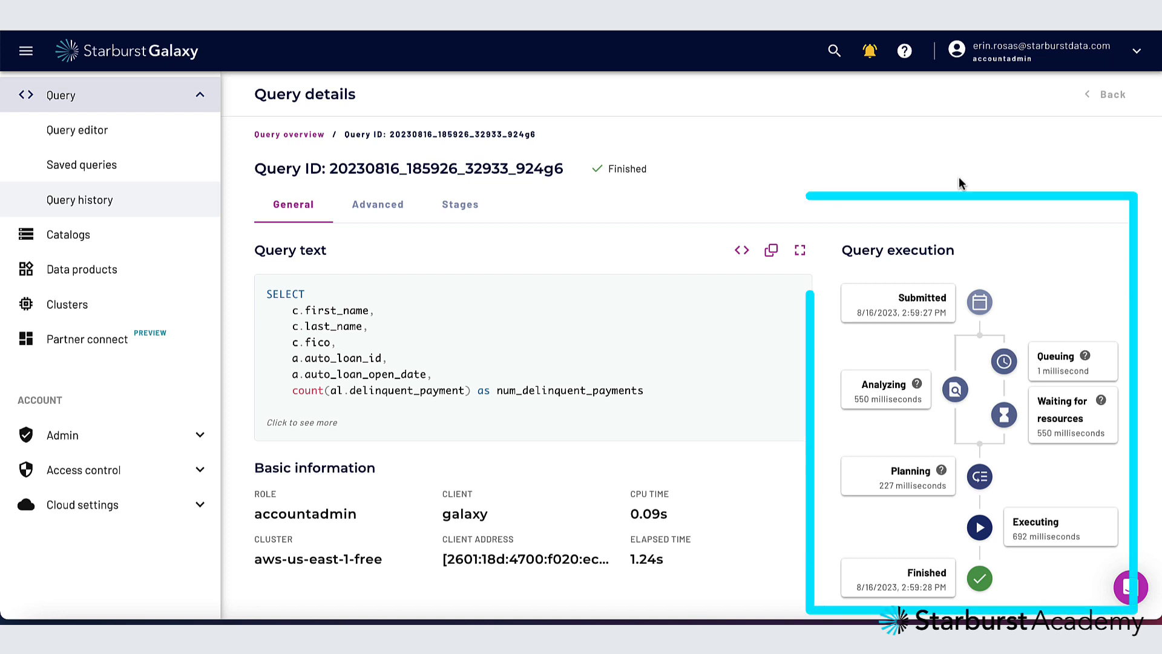
- Review the query's Advanced tables and statistics and its full-screen query plan
scroll(up, 3)
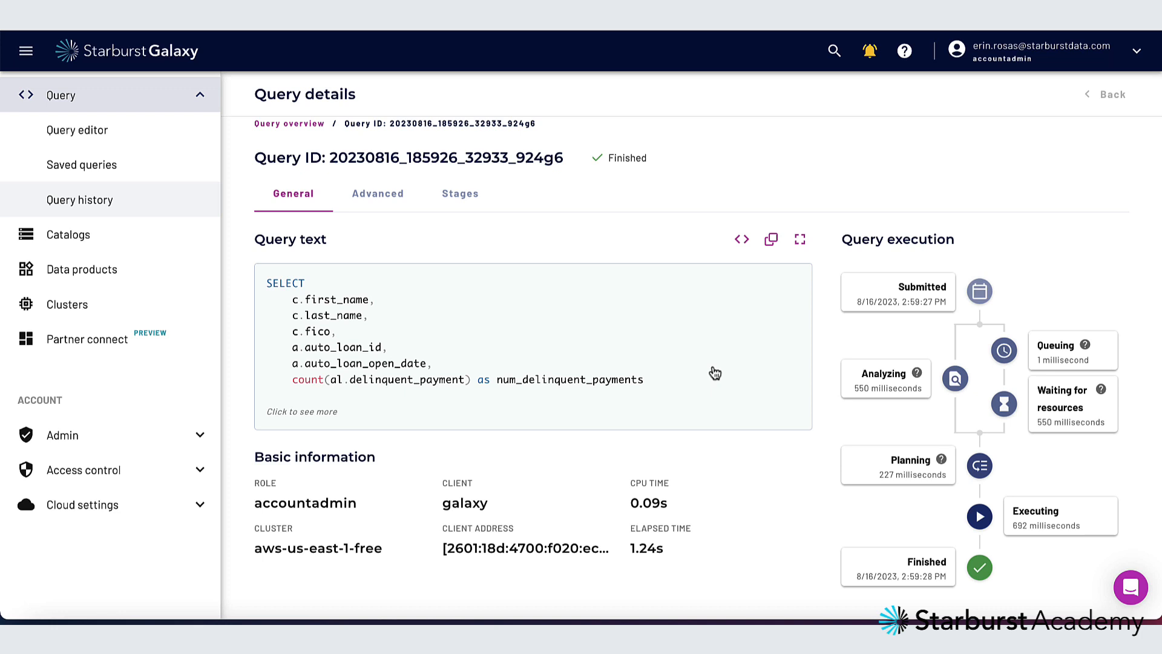
mouse_move(424, 215)
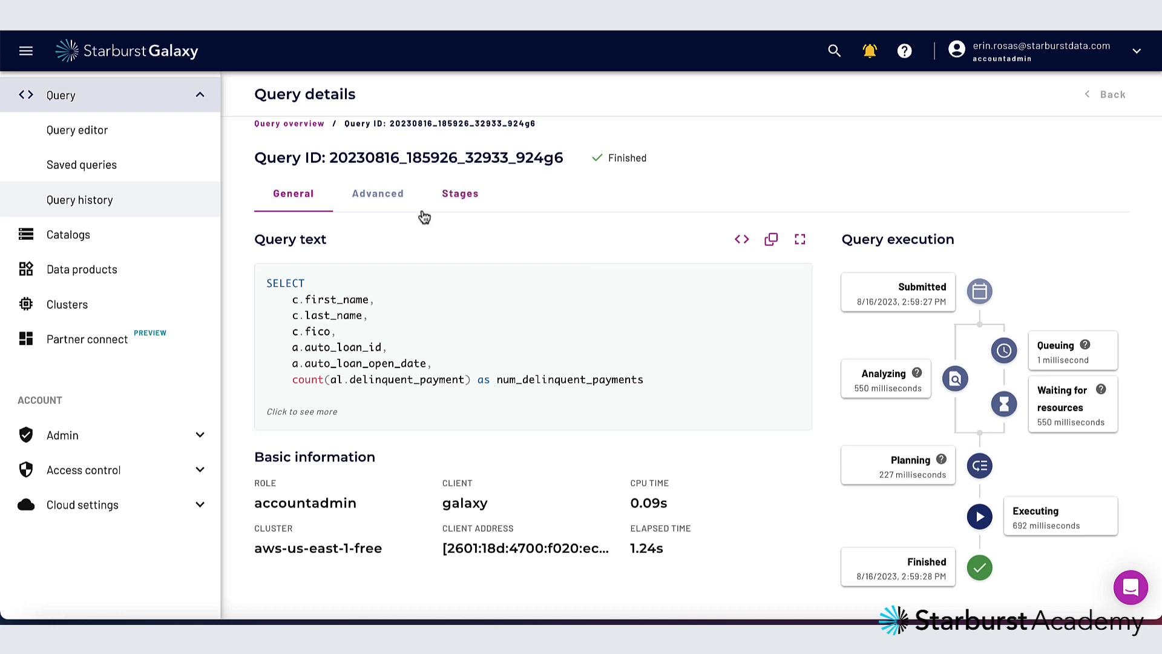
click(377, 194)
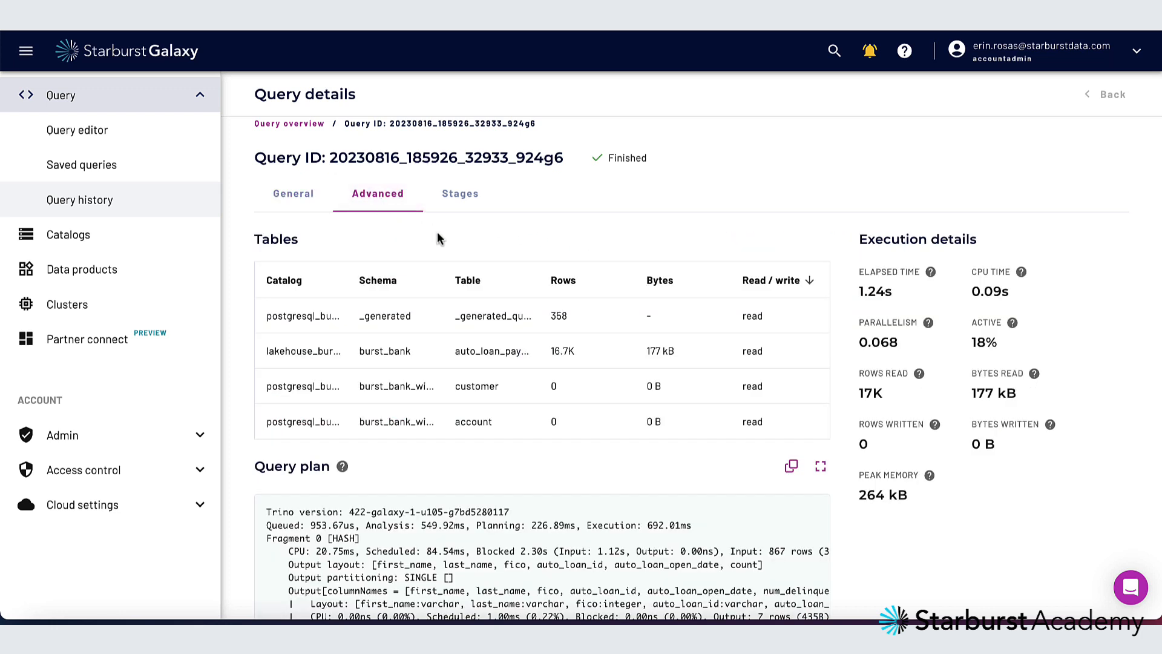
mouse_move(468, 484)
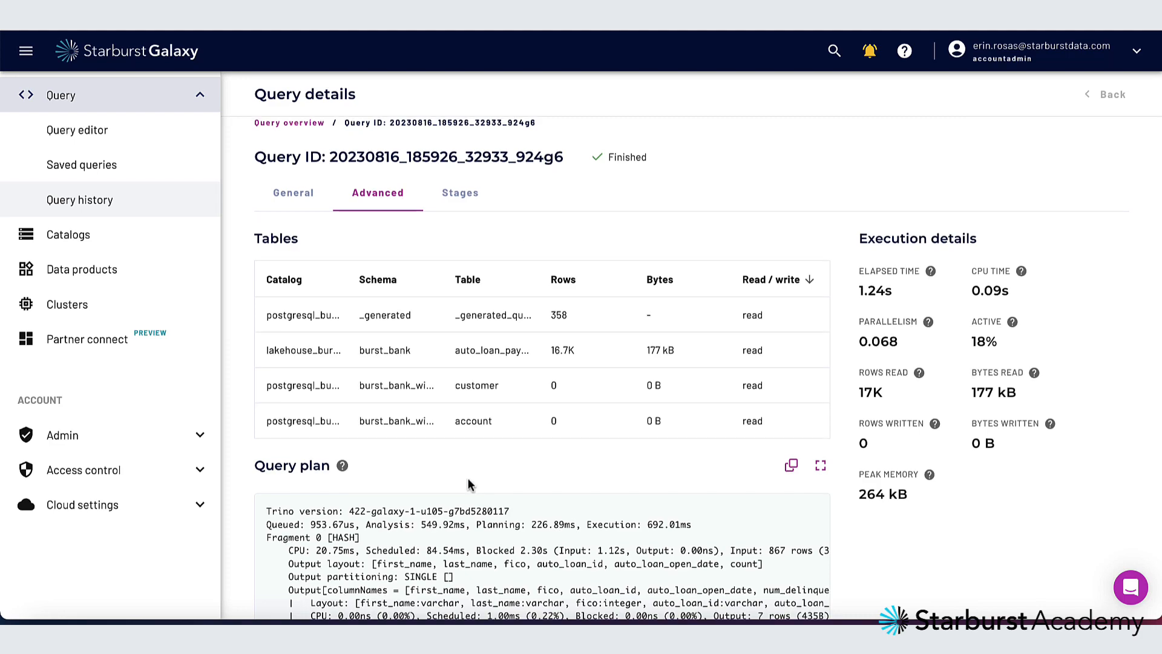
click(819, 465)
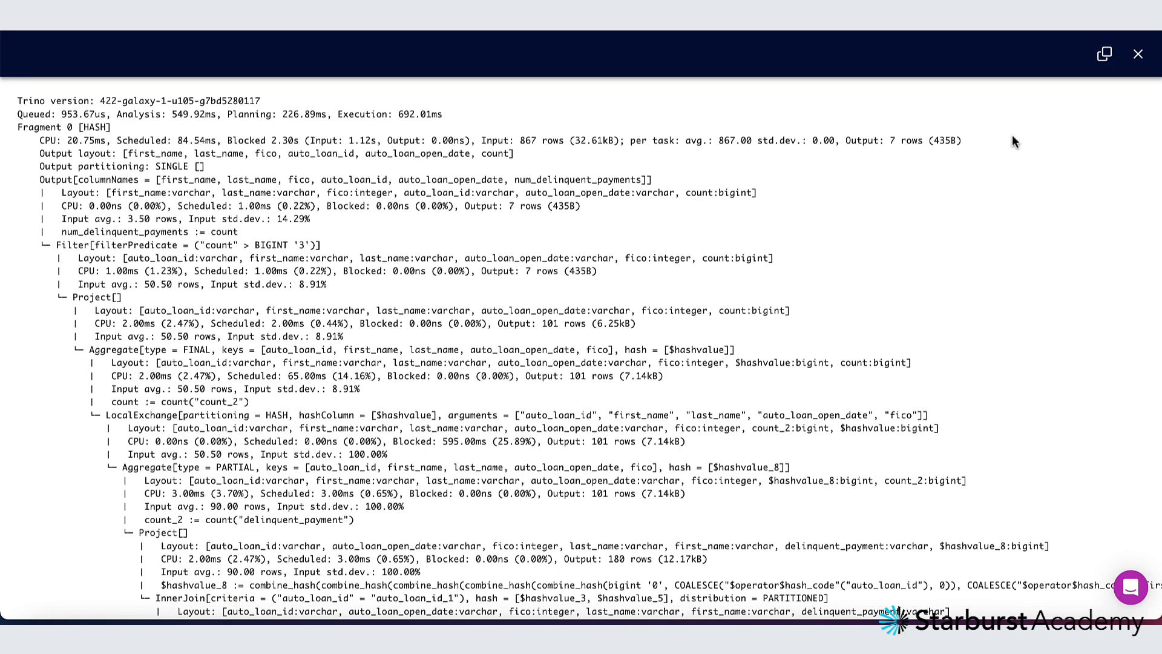
click(1137, 54)
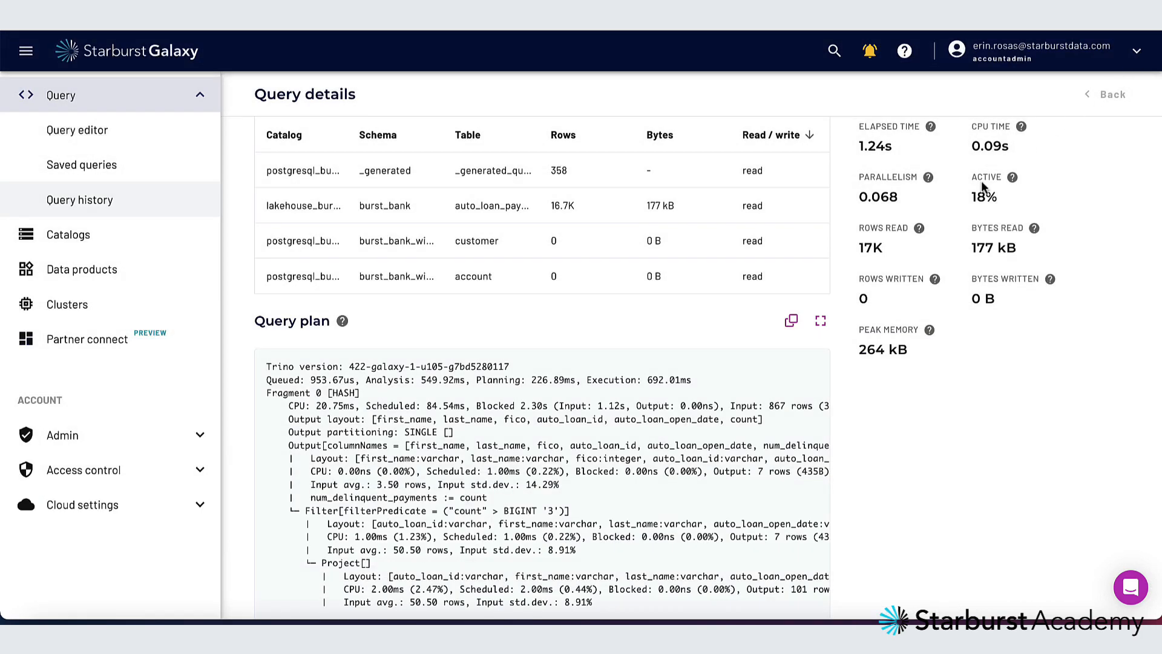
- Show the query's stages as a graph, then go to the Catalogs overview
click(460, 205)
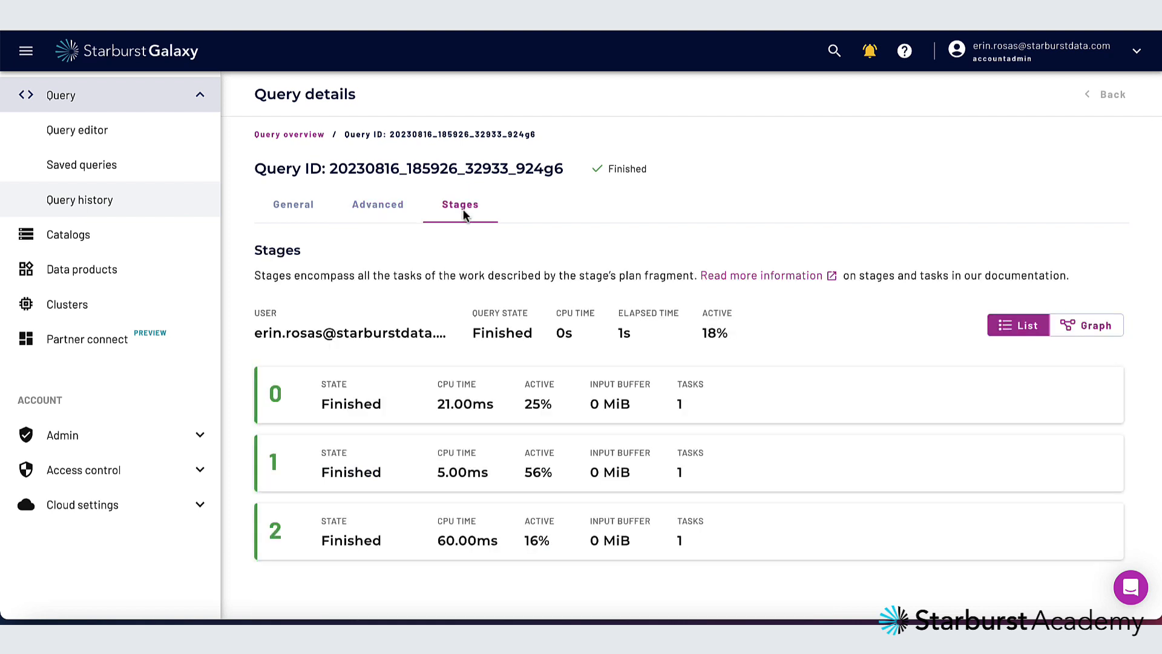
mouse_move(836, 328)
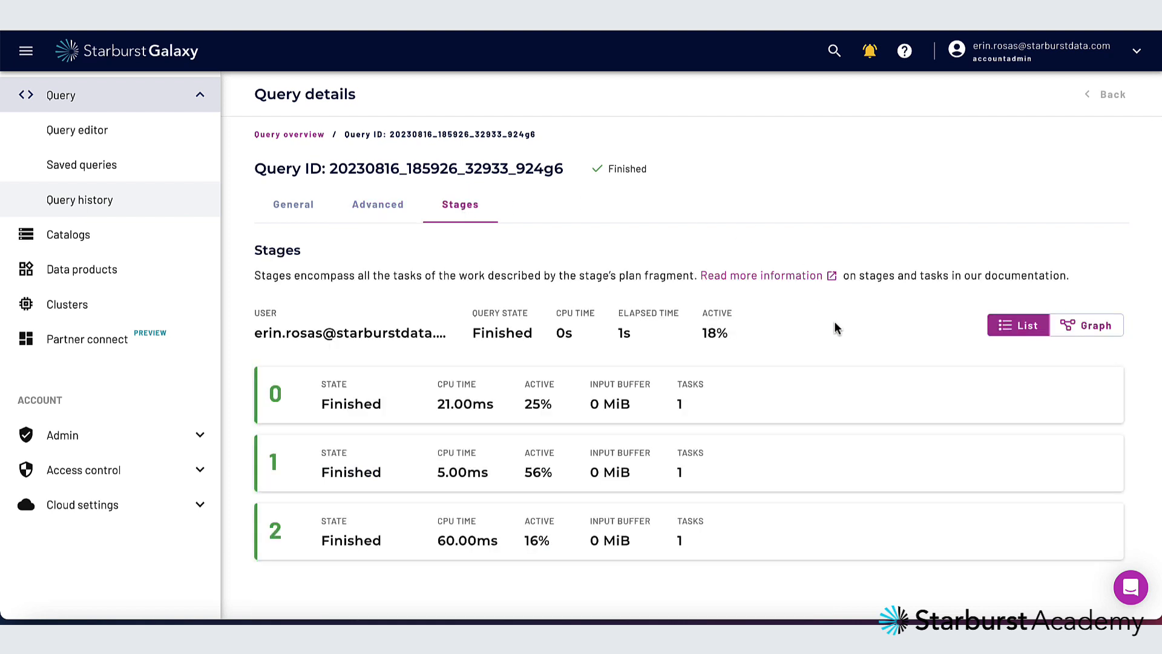
click(1087, 325)
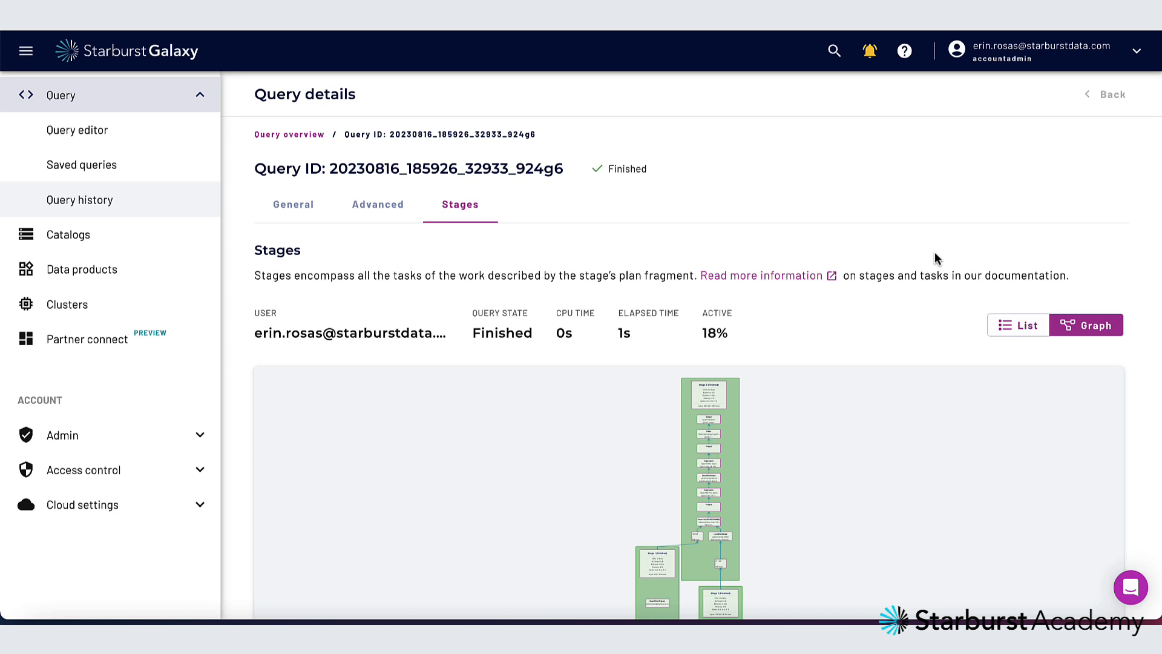
mouse_move(111, 233)
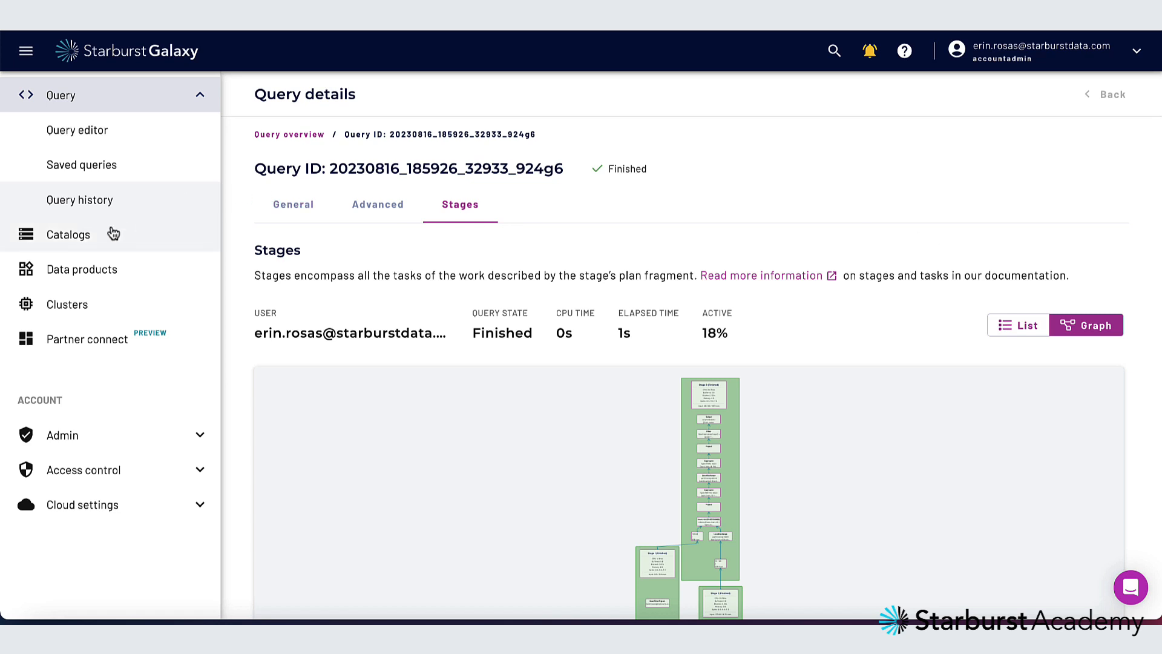
click(68, 233)
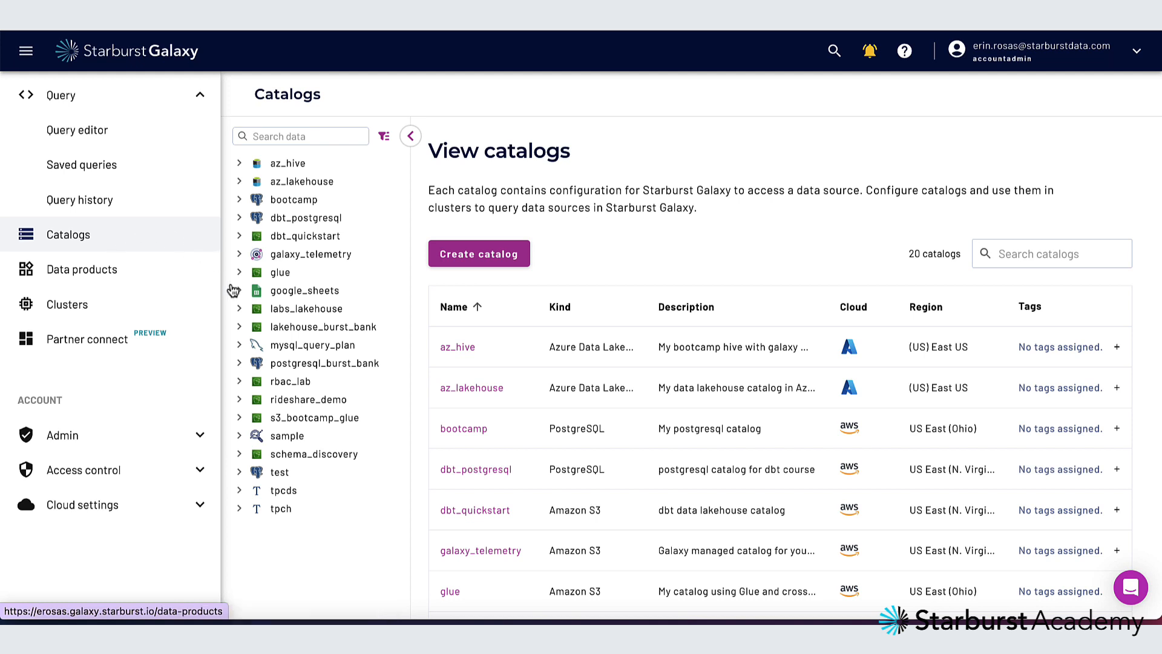
- Start creating a new catalog and browse the available data sources
click(480, 253)
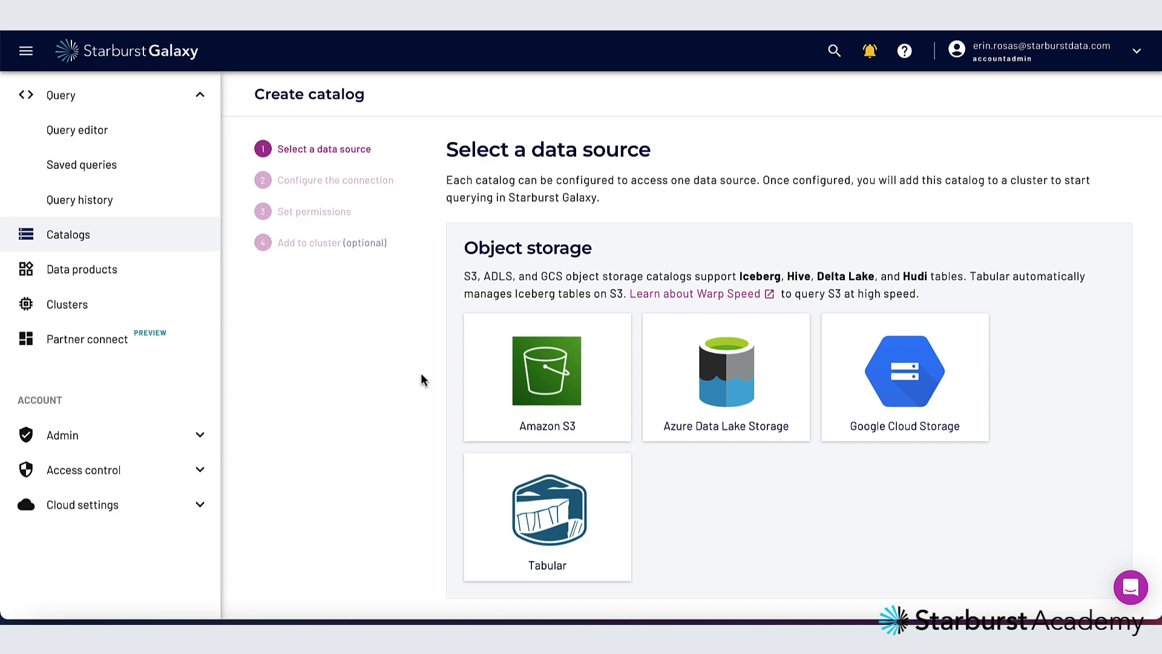
scroll(down, 3)
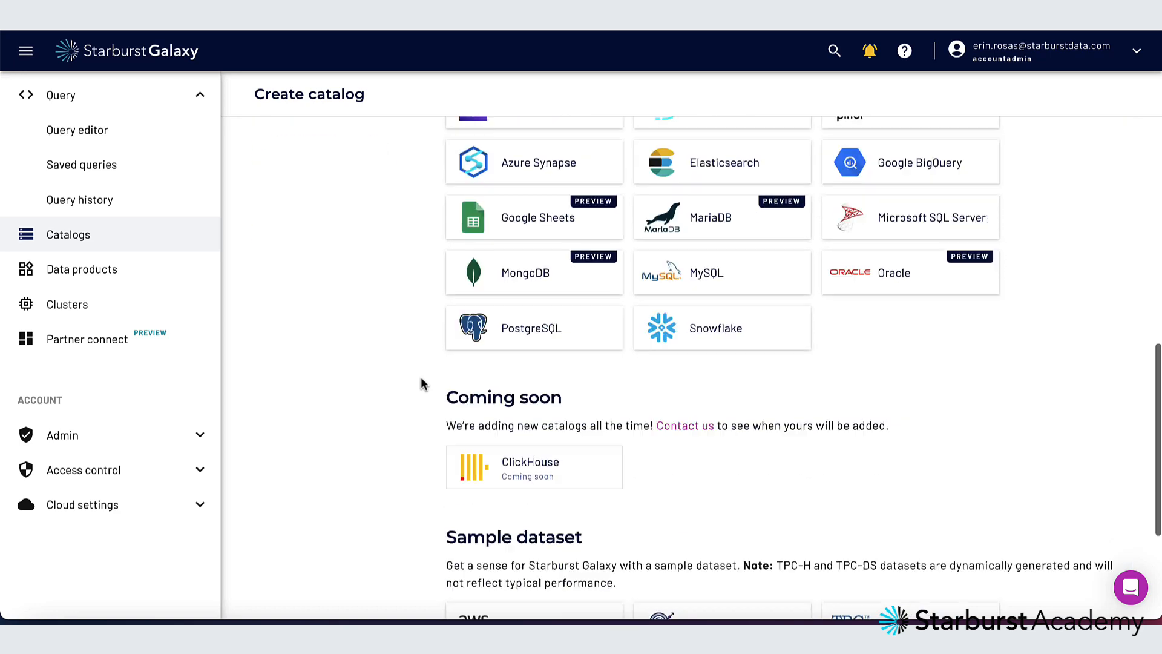
scroll(down, 3)
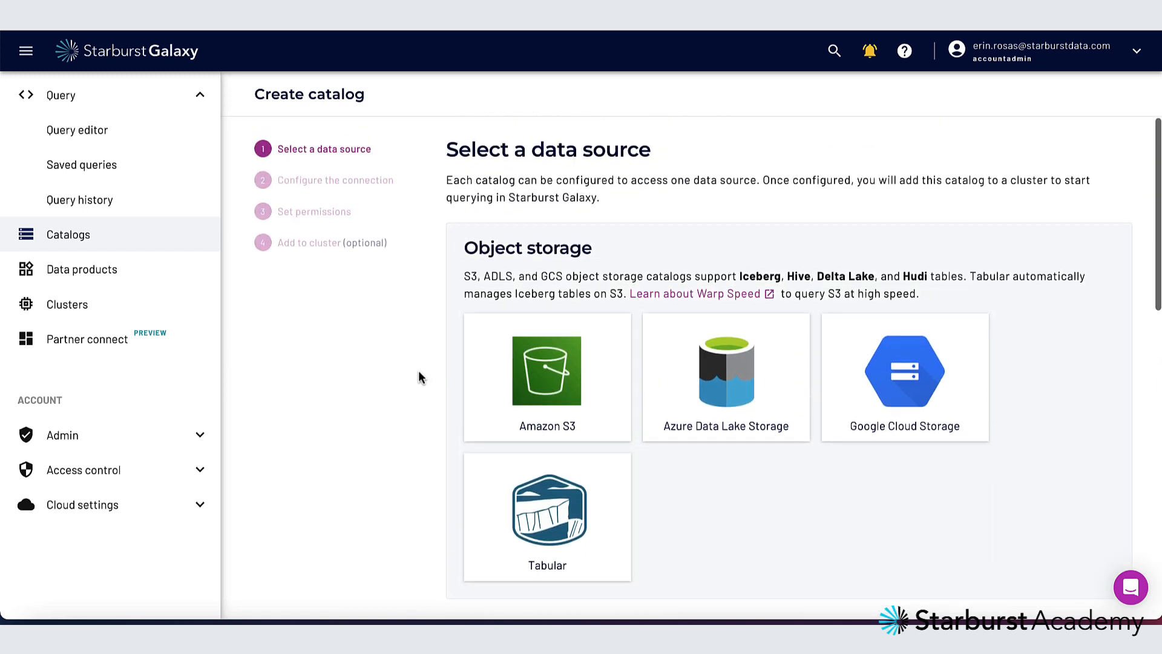
- Browse the Data products page listing the four data products
click(81, 269)
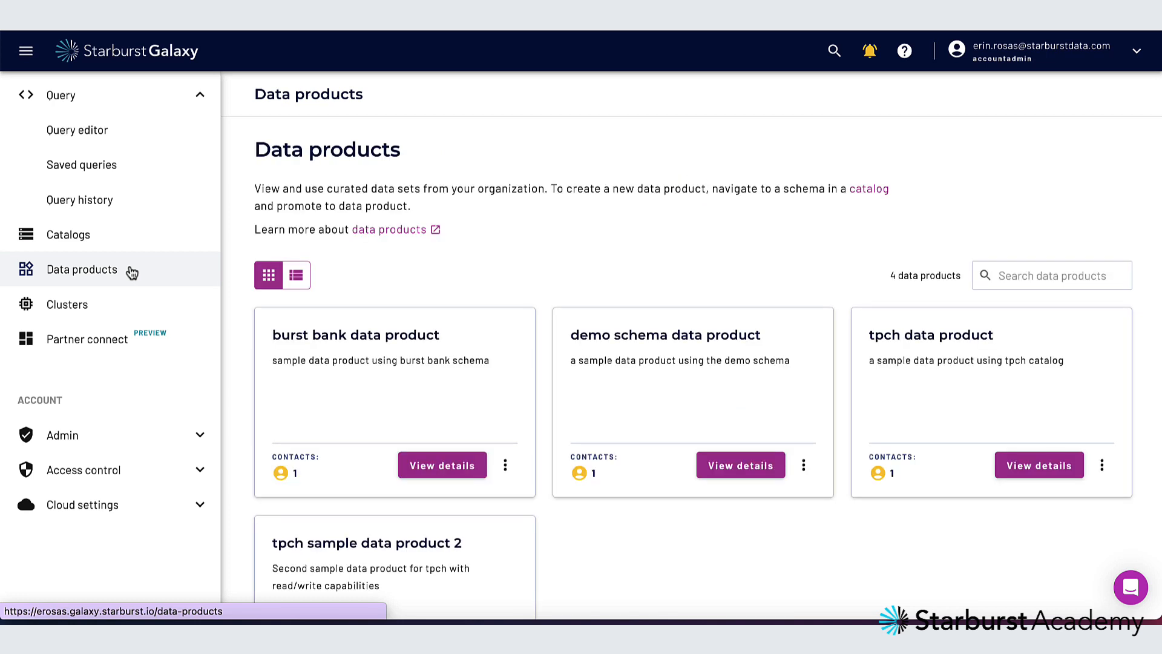
mouse_move(233, 301)
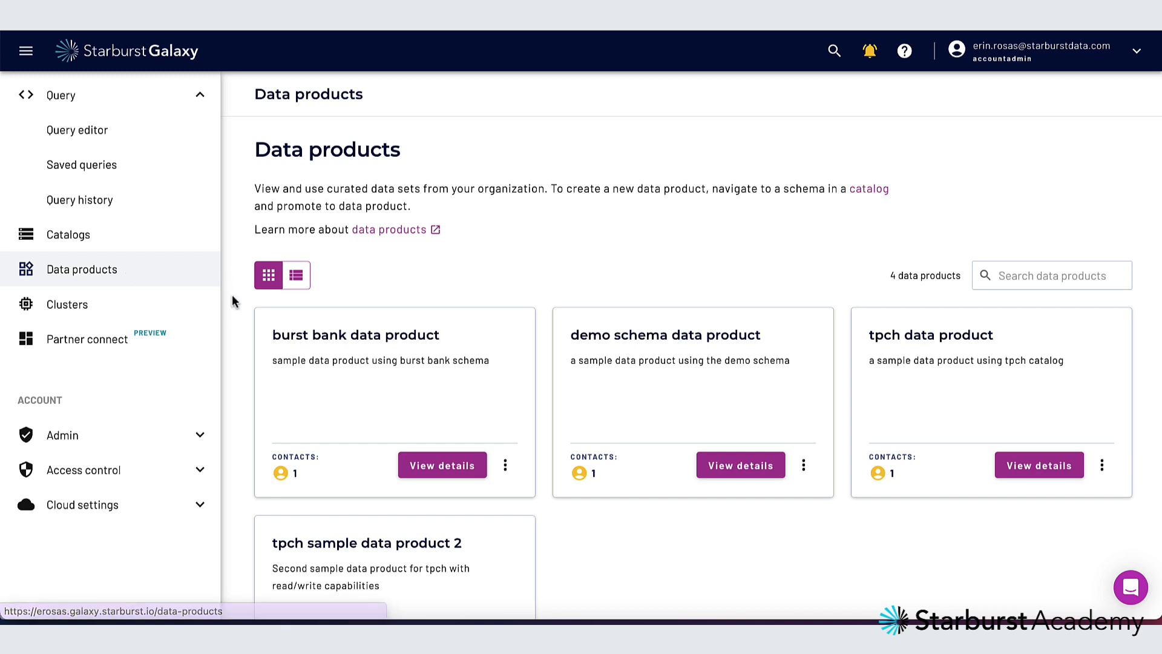
scroll(down, 3)
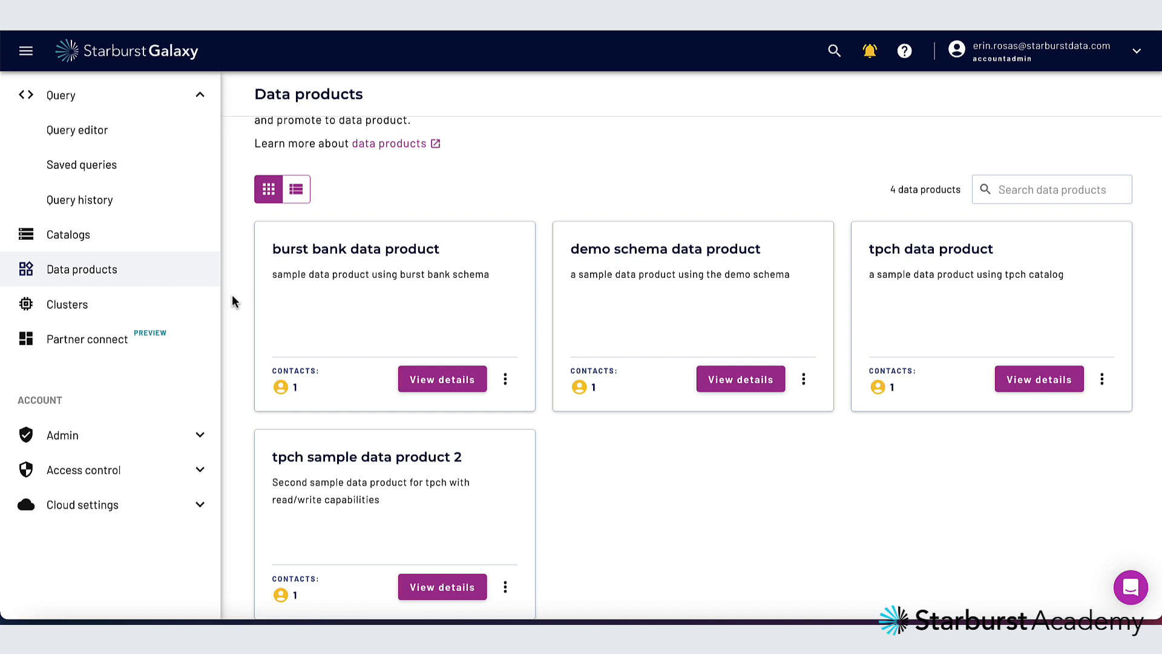
mouse_move(156, 306)
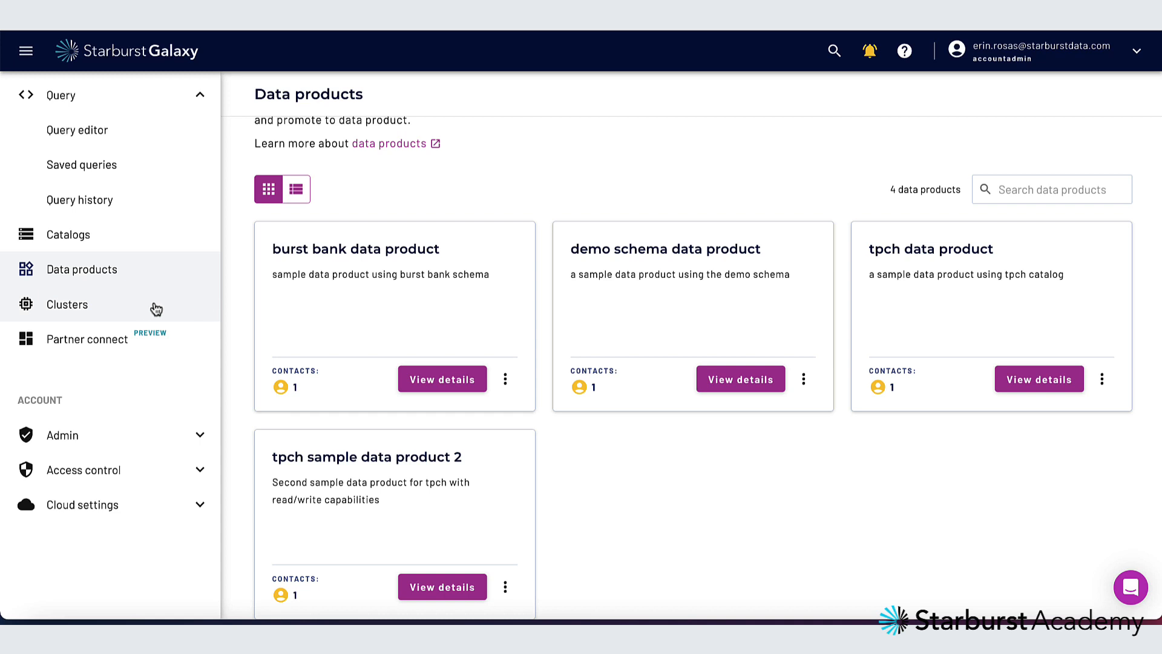
- Explore a new cluster with Standard execution mode and Custom size (4–8 workers), then close without creating
click(68, 304)
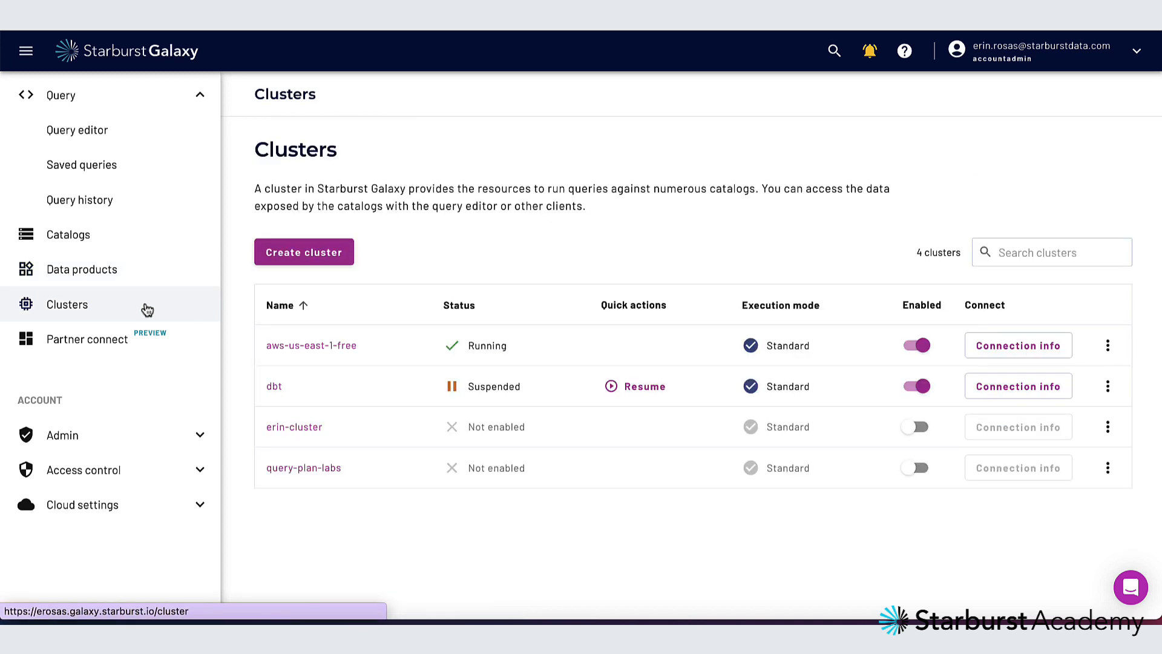
click(303, 252)
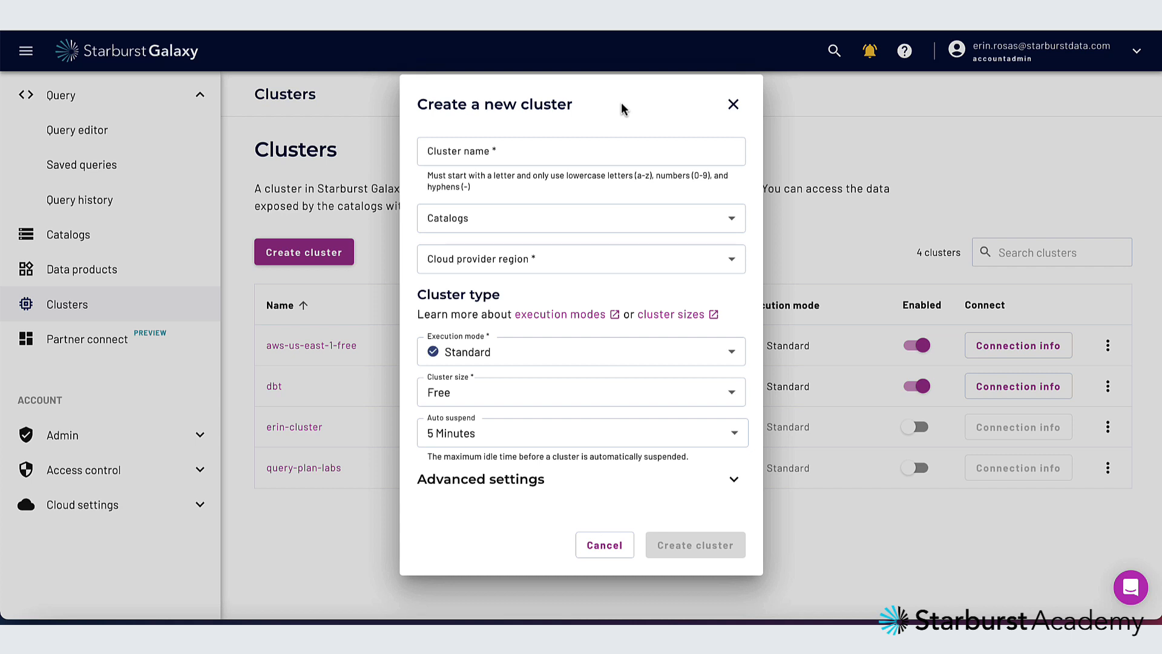
click(580, 351)
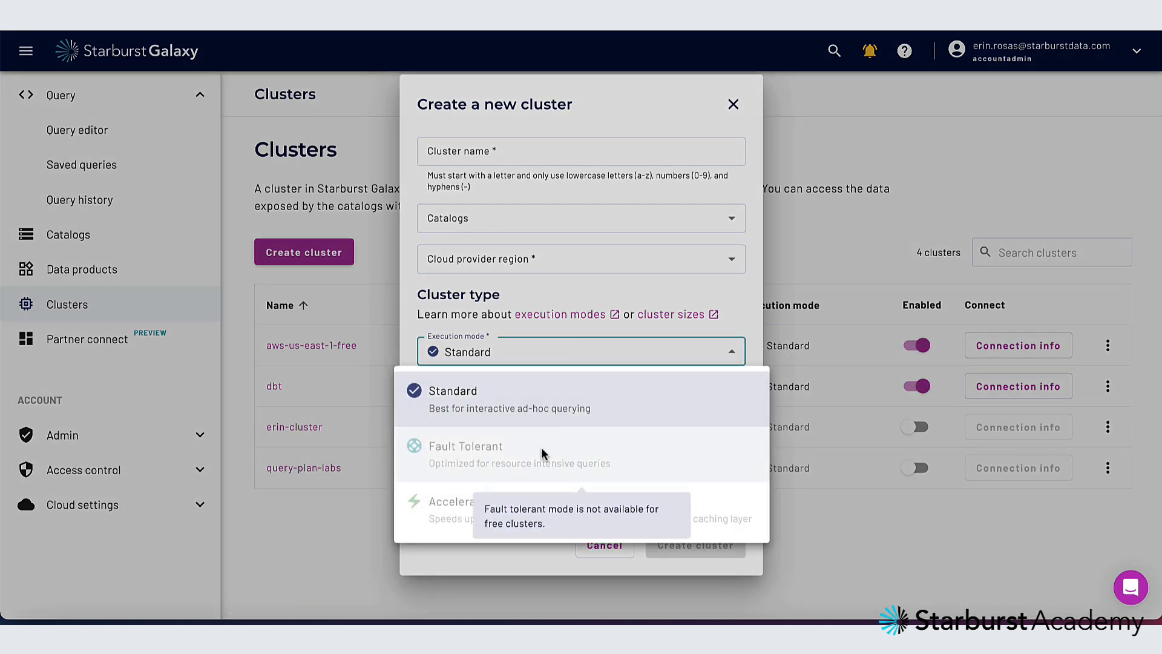
mouse_move(461, 527)
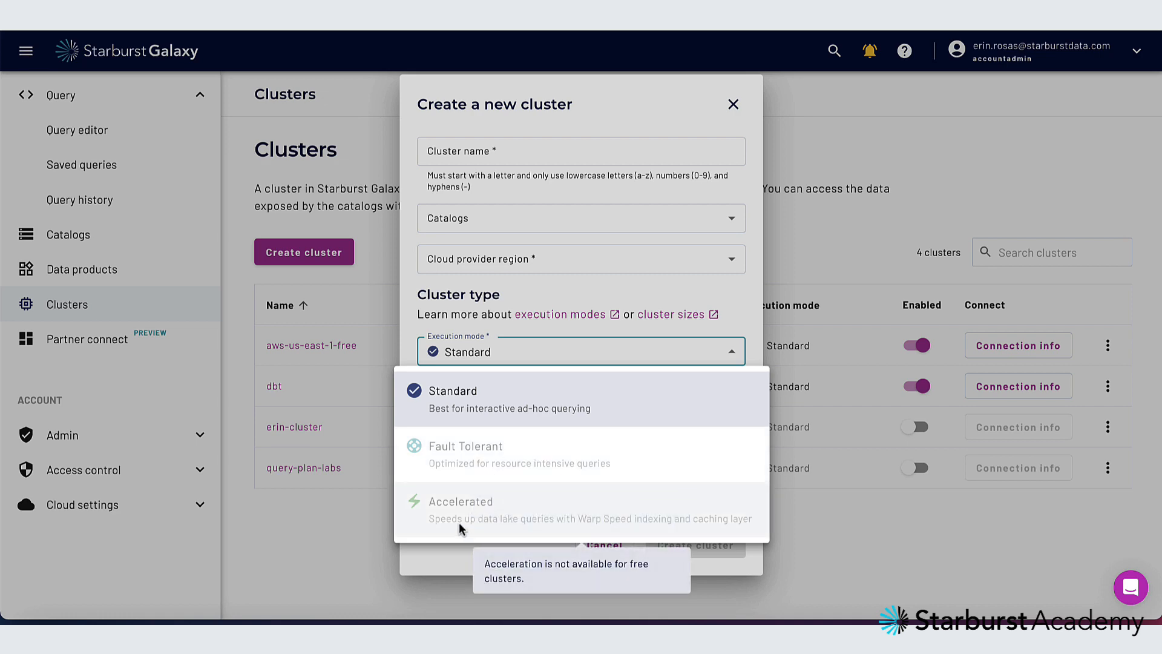
click(477, 391)
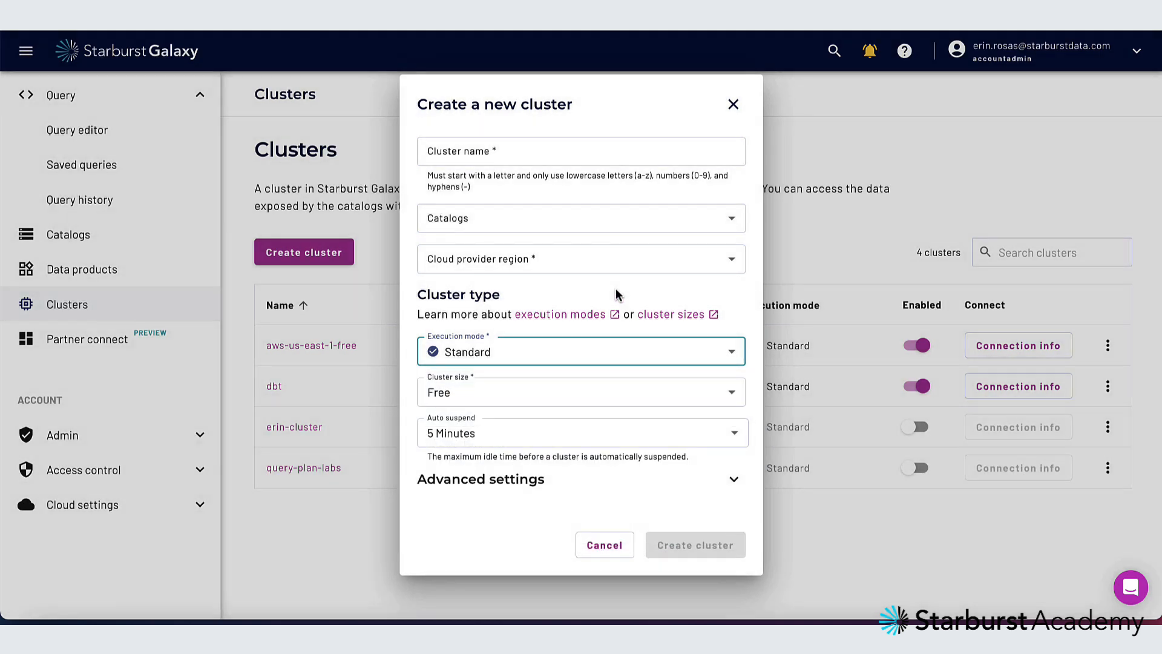
click(580, 391)
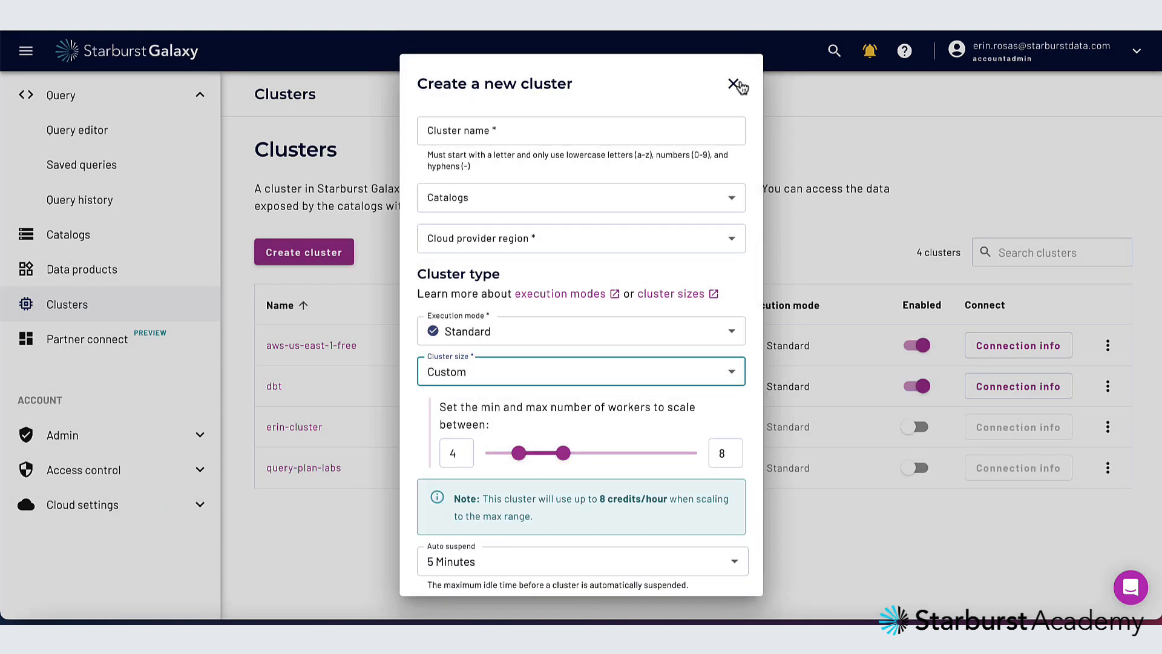
click(733, 85)
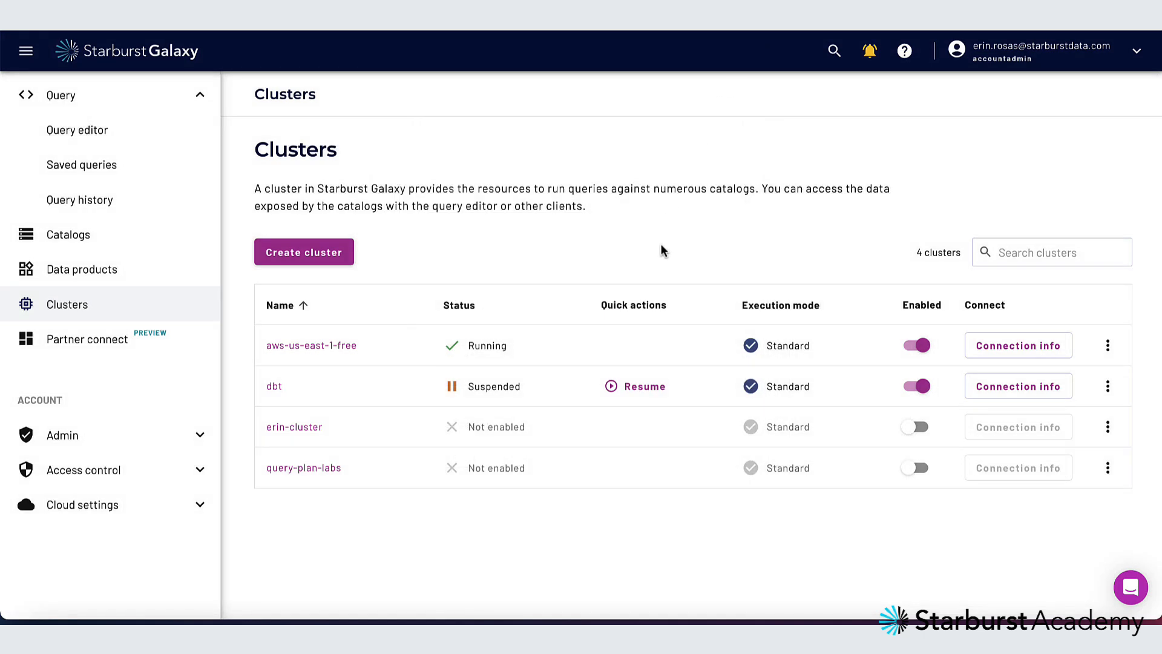
mouse_move(879, 209)
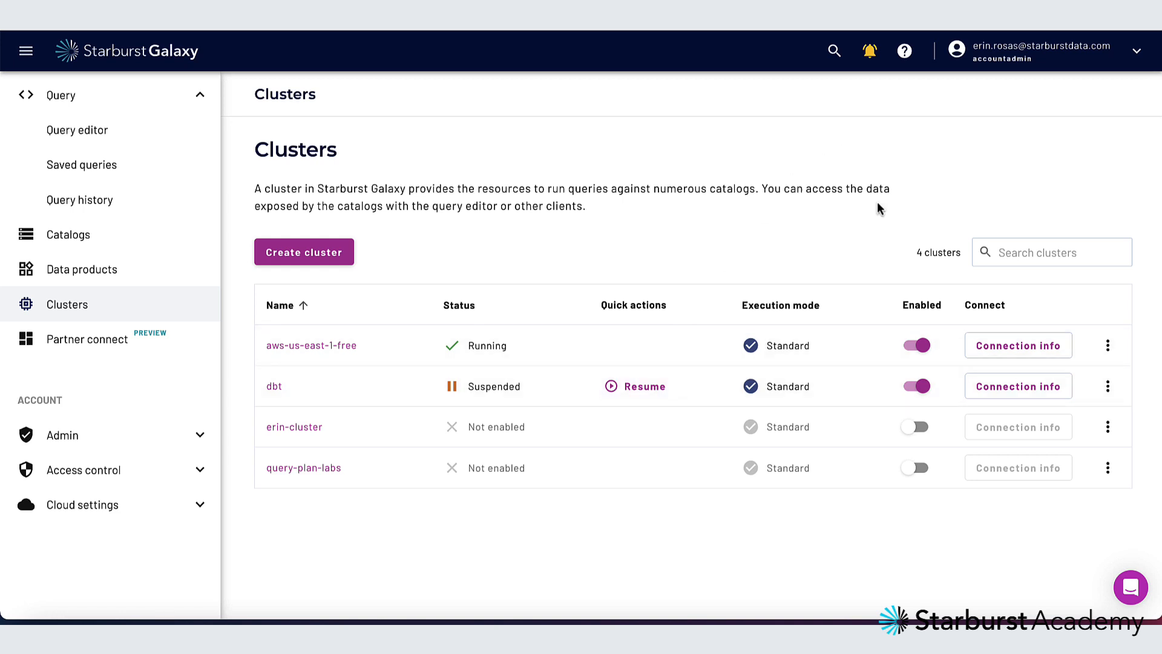
mouse_move(167, 388)
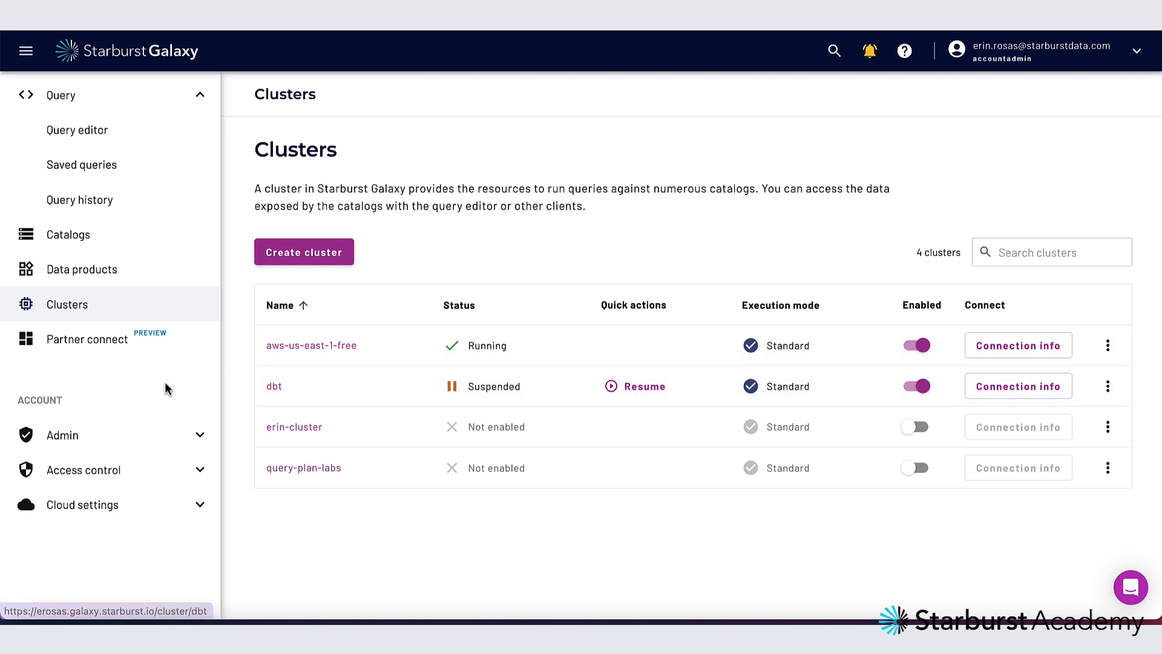
- Browse the Partner connect integrations such as dbt, Power BI and Tableau
click(86, 339)
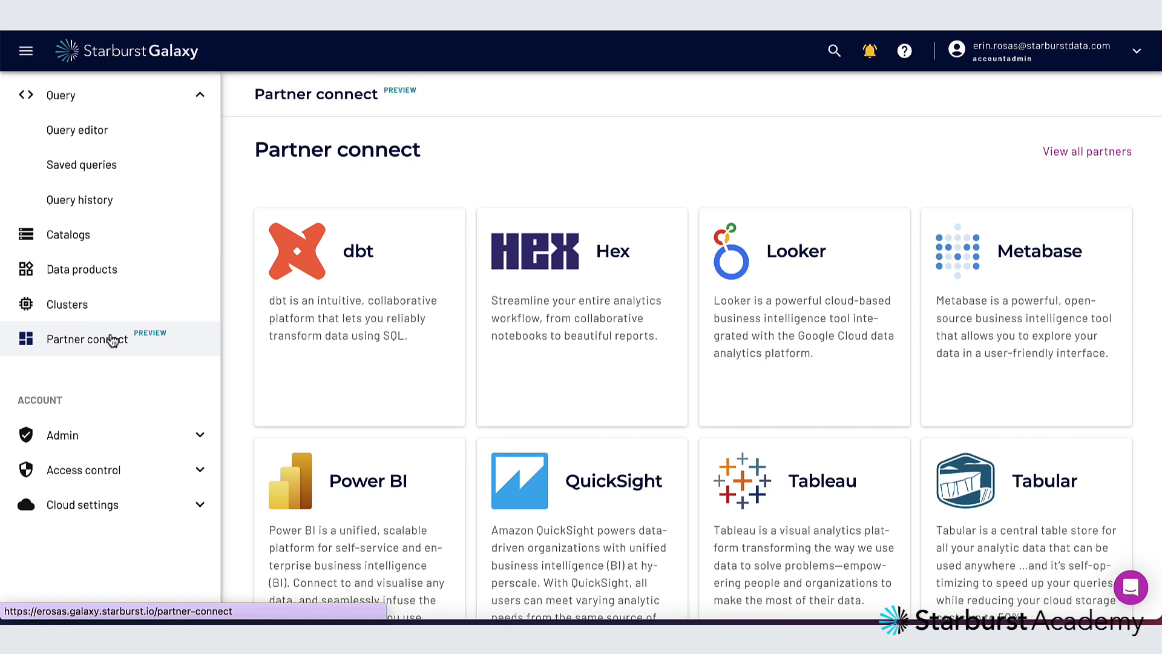
scroll(down, 3)
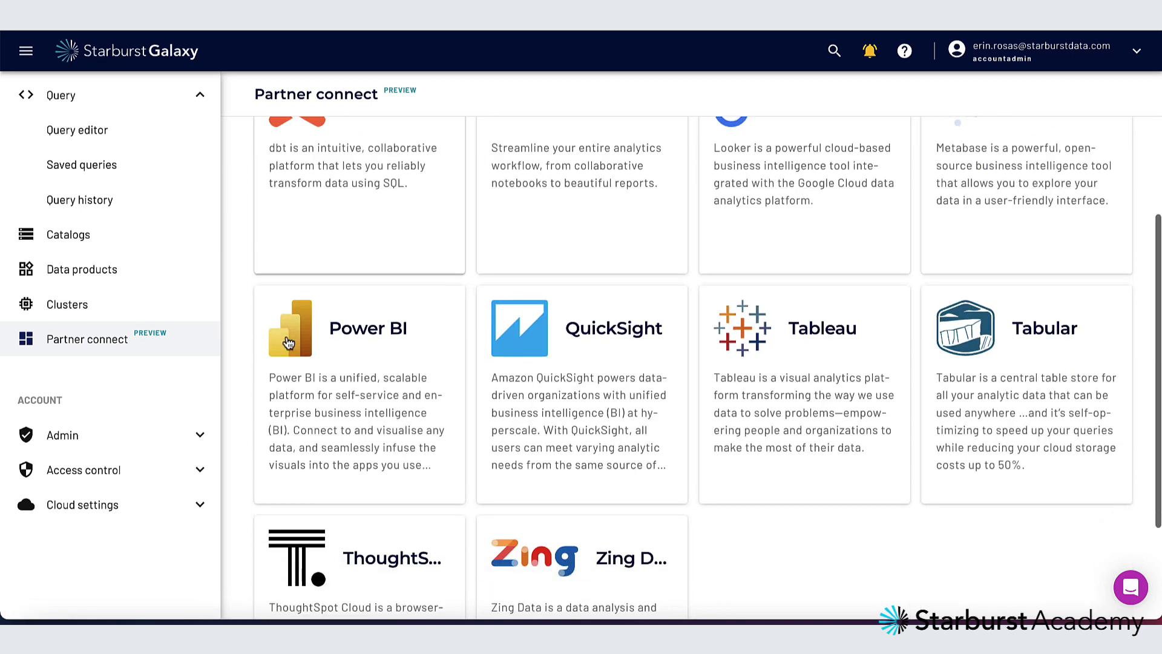
scroll(down, 3)
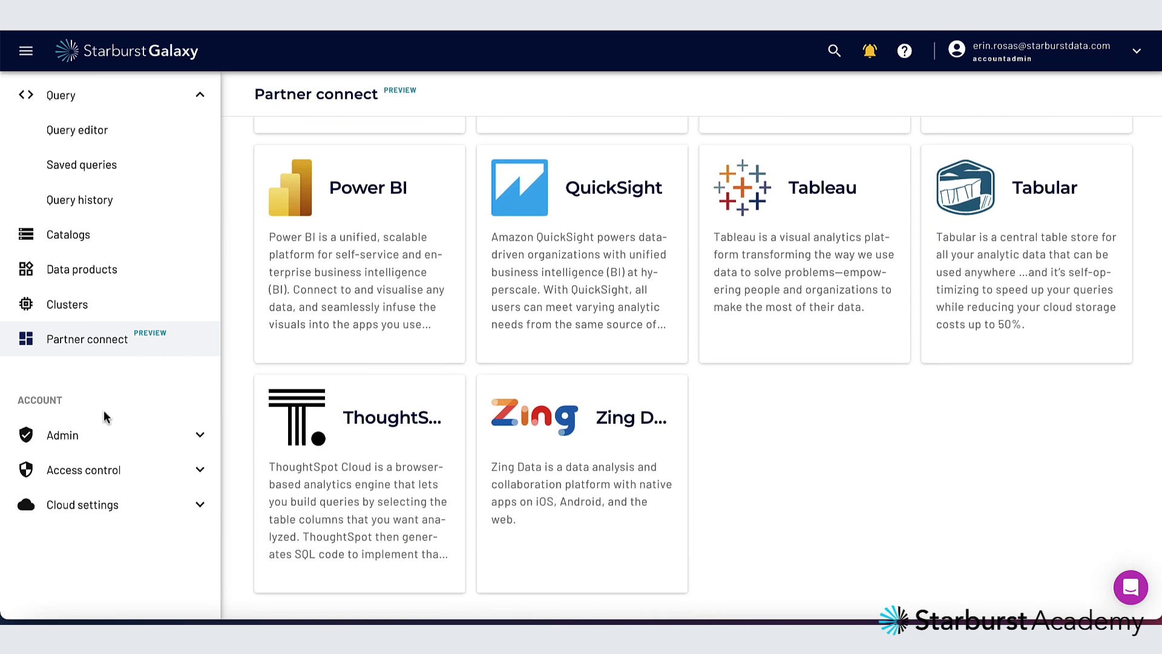
mouse_move(58, 405)
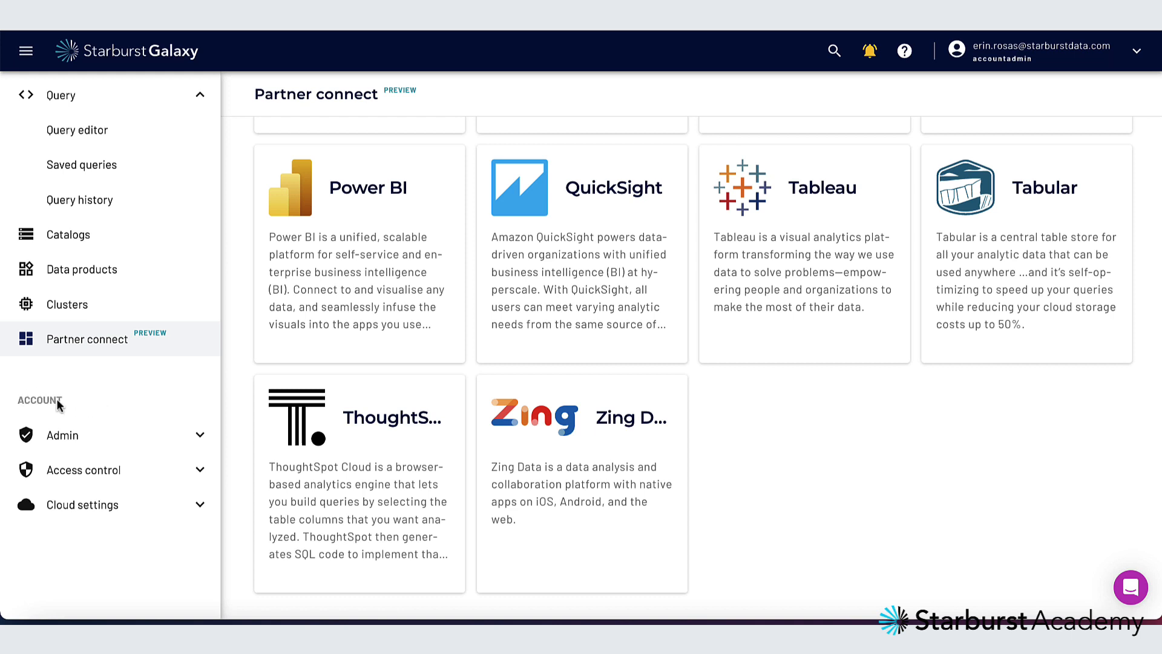
- Under Admin, view the Audit log, Usage and billing, and Notification settings pages
click(63, 434)
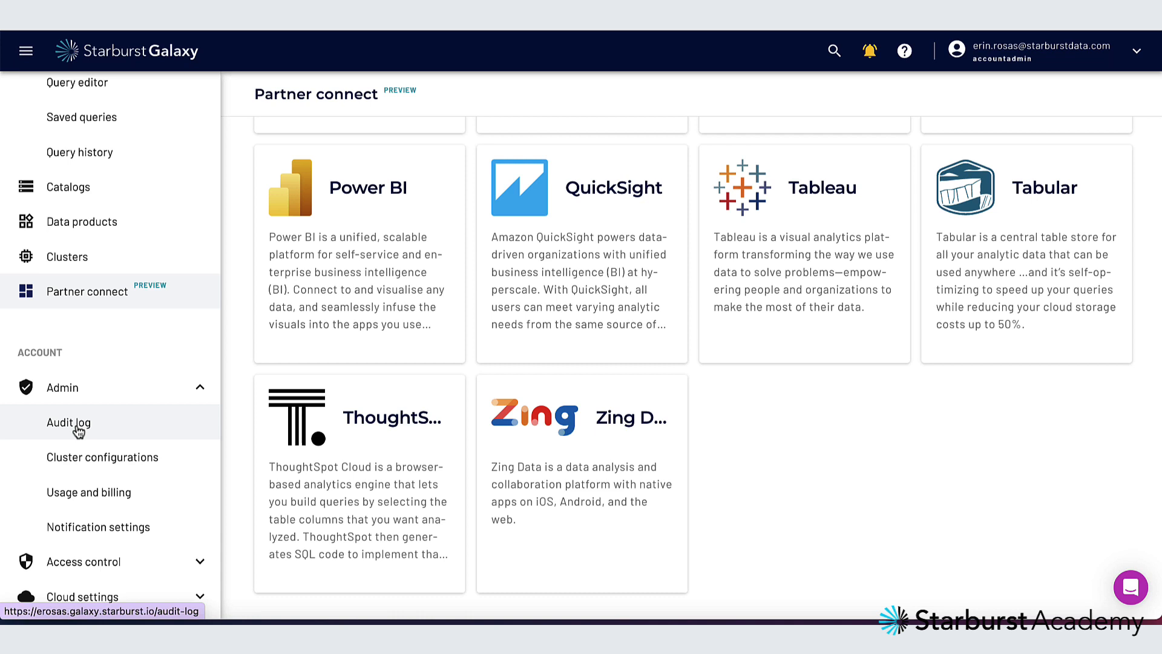
click(67, 423)
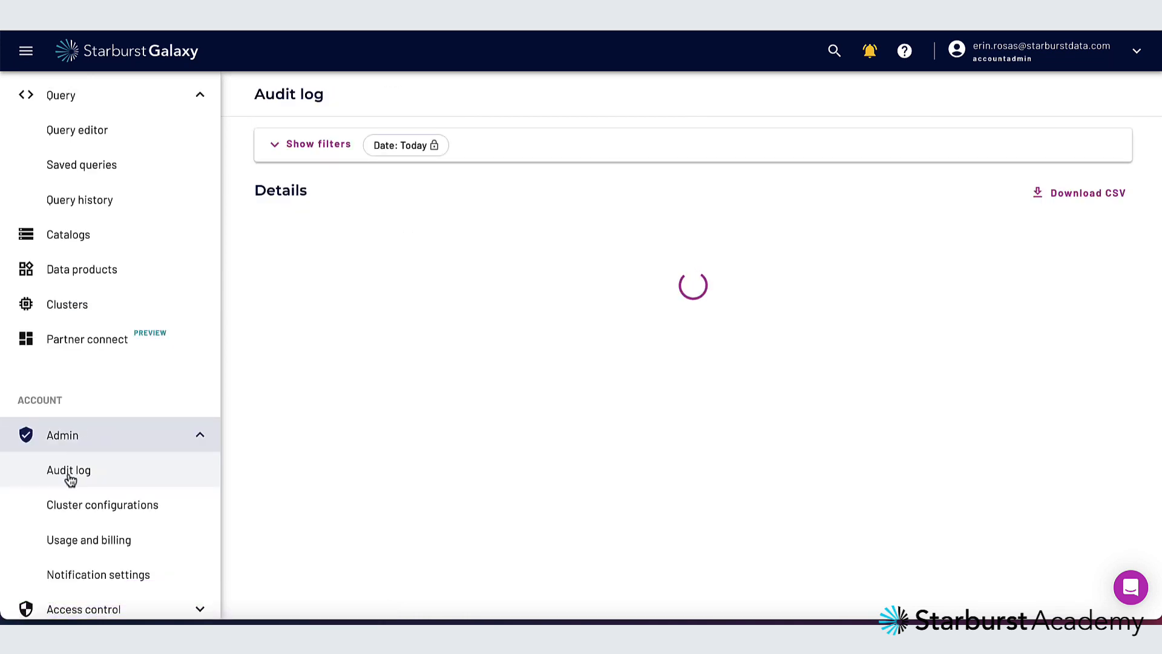
click(101, 504)
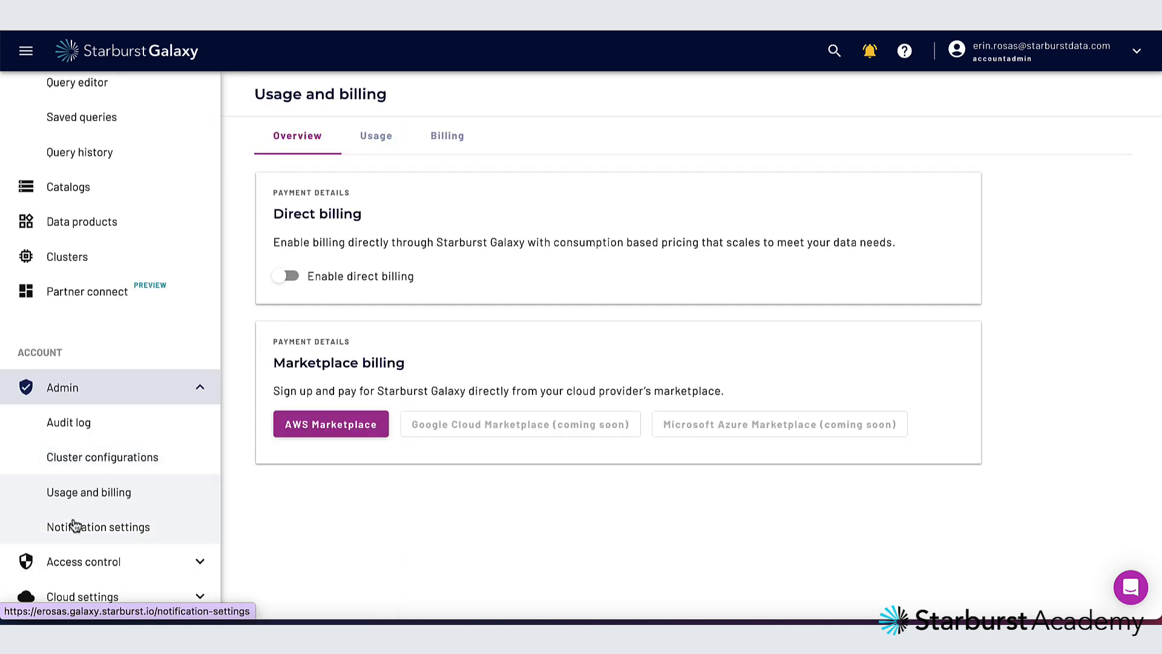
click(97, 526)
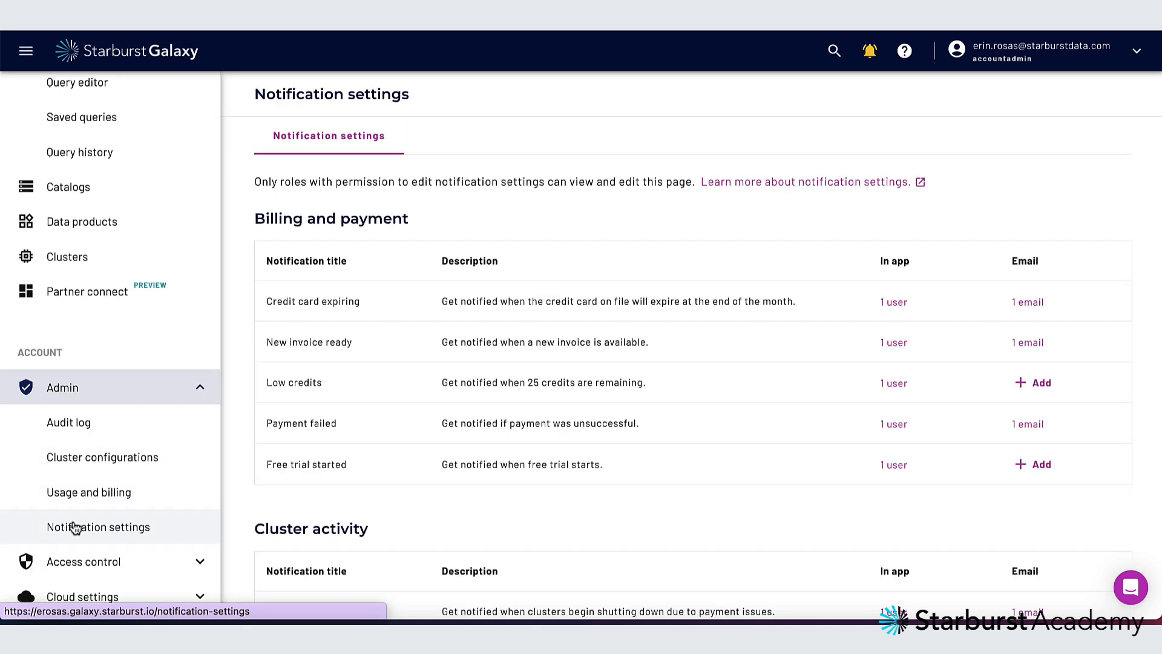
mouse_move(74, 560)
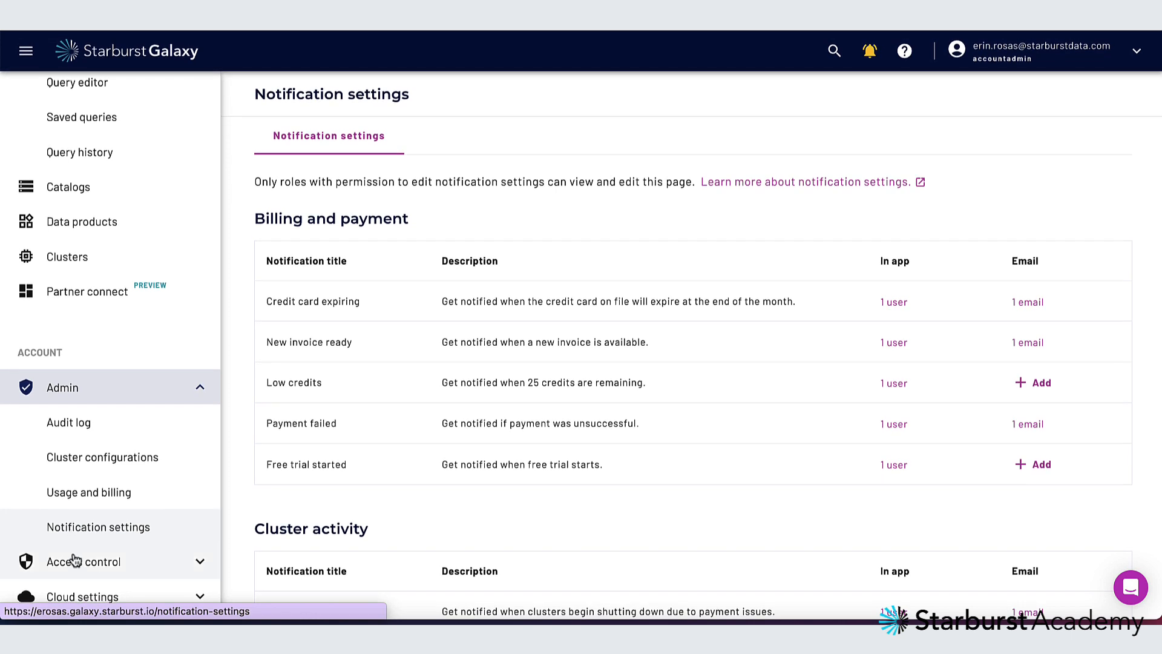
- Under Access control, view Users, Roles and privileges, and the catalog_admin role
click(83, 560)
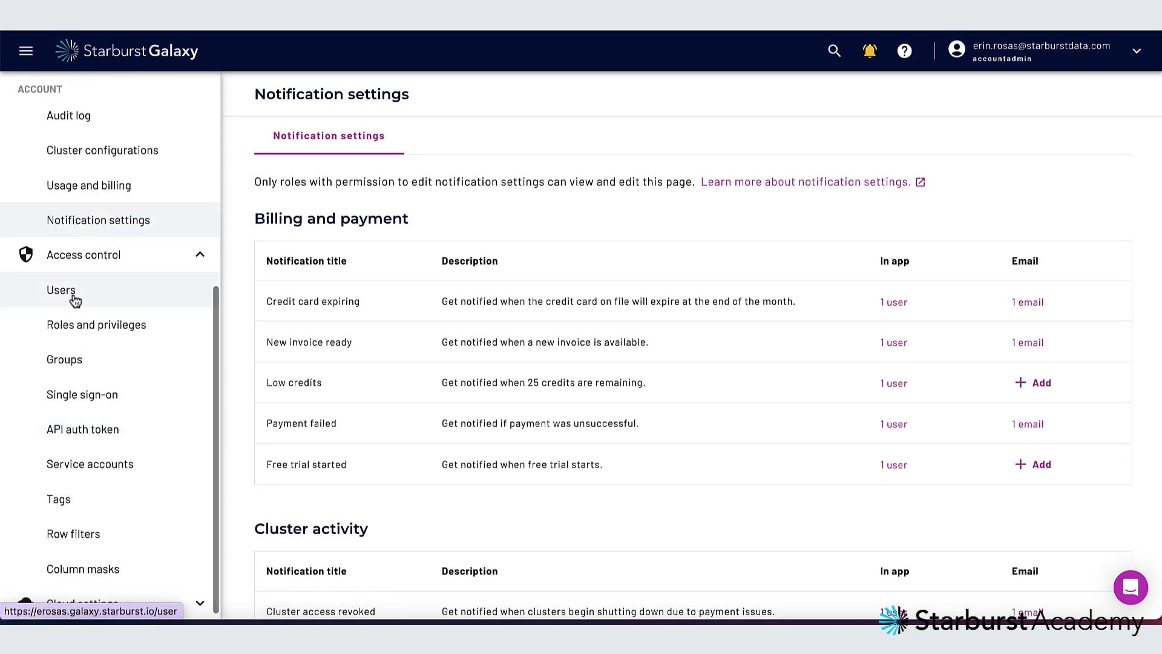
click(61, 289)
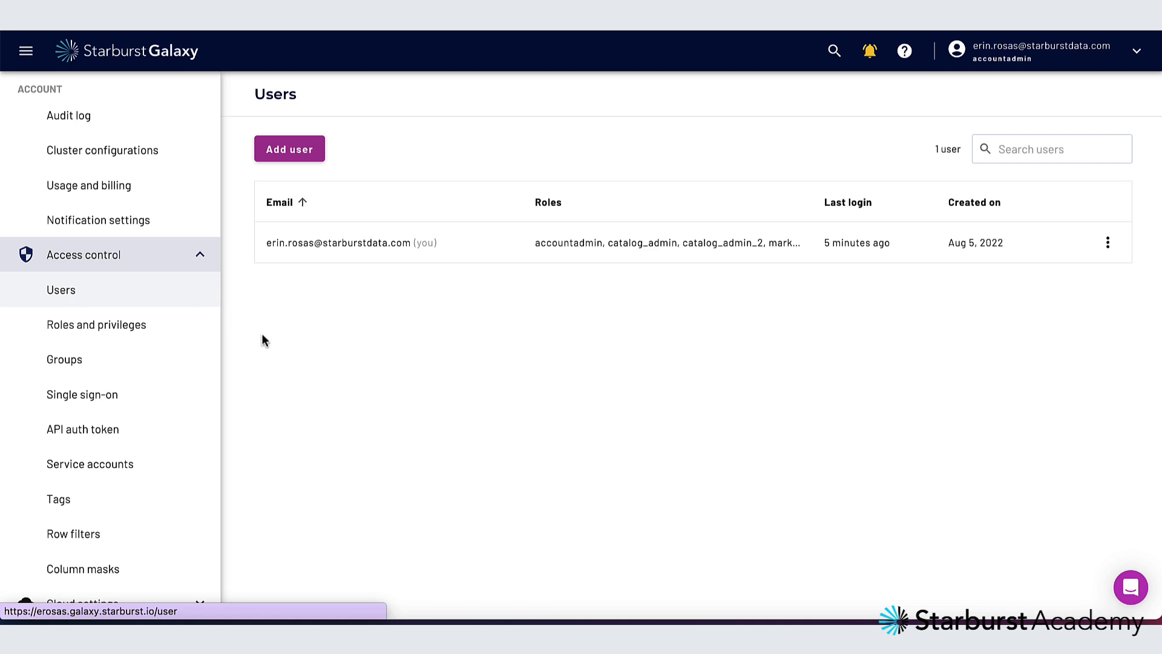
click(95, 324)
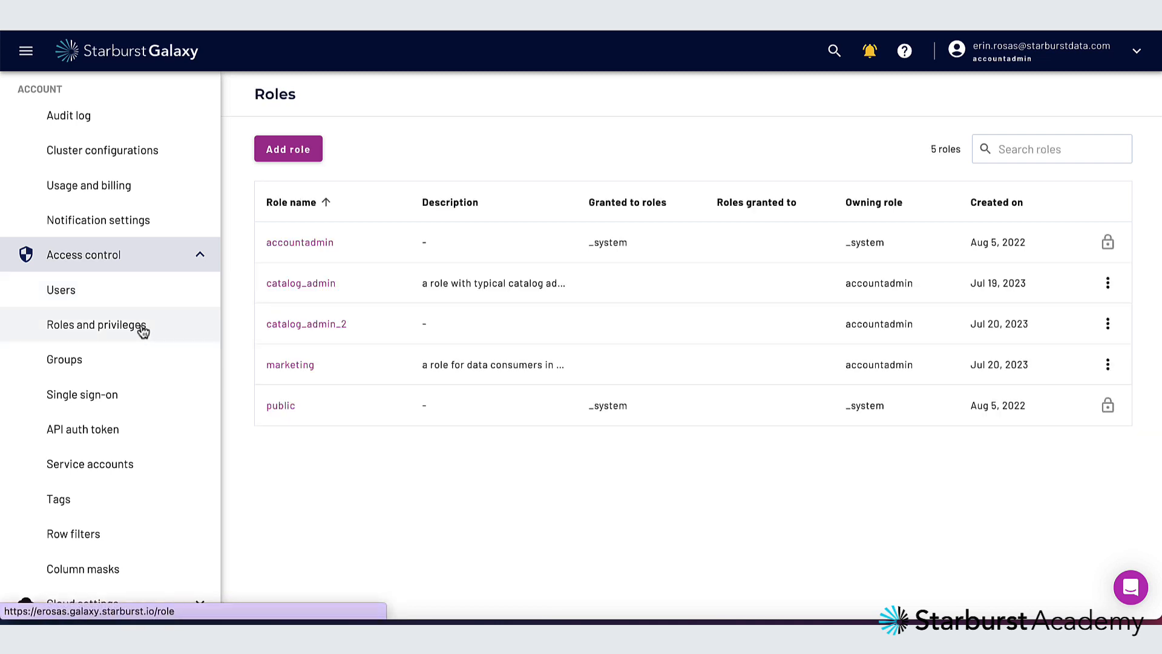
mouse_move(345, 318)
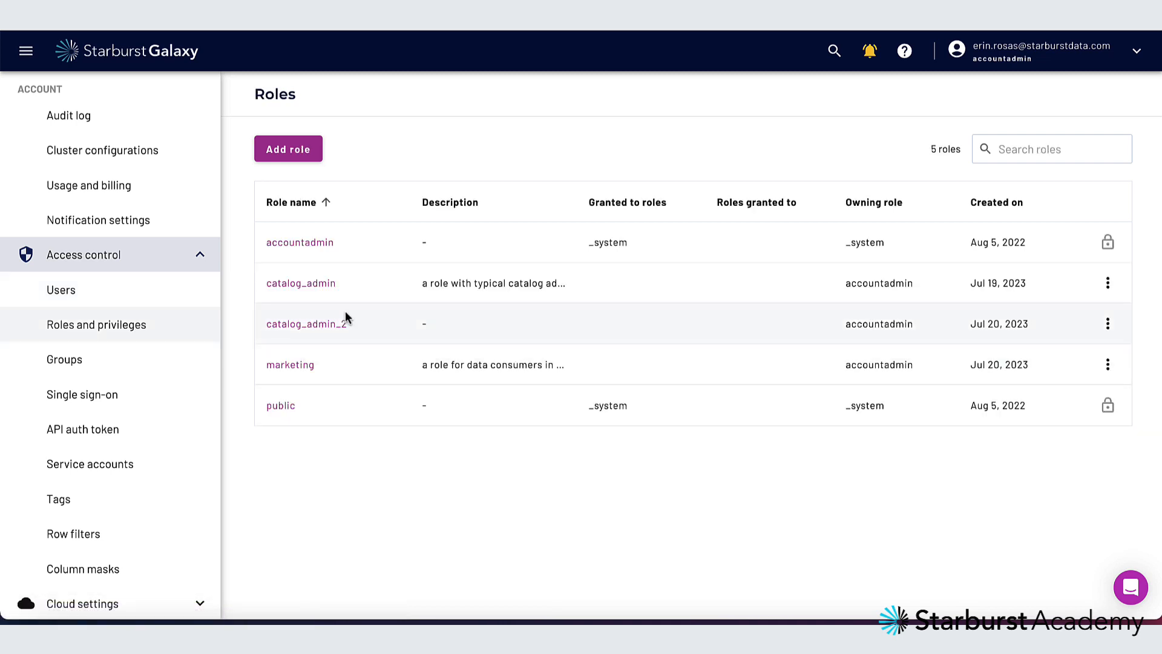
click(300, 284)
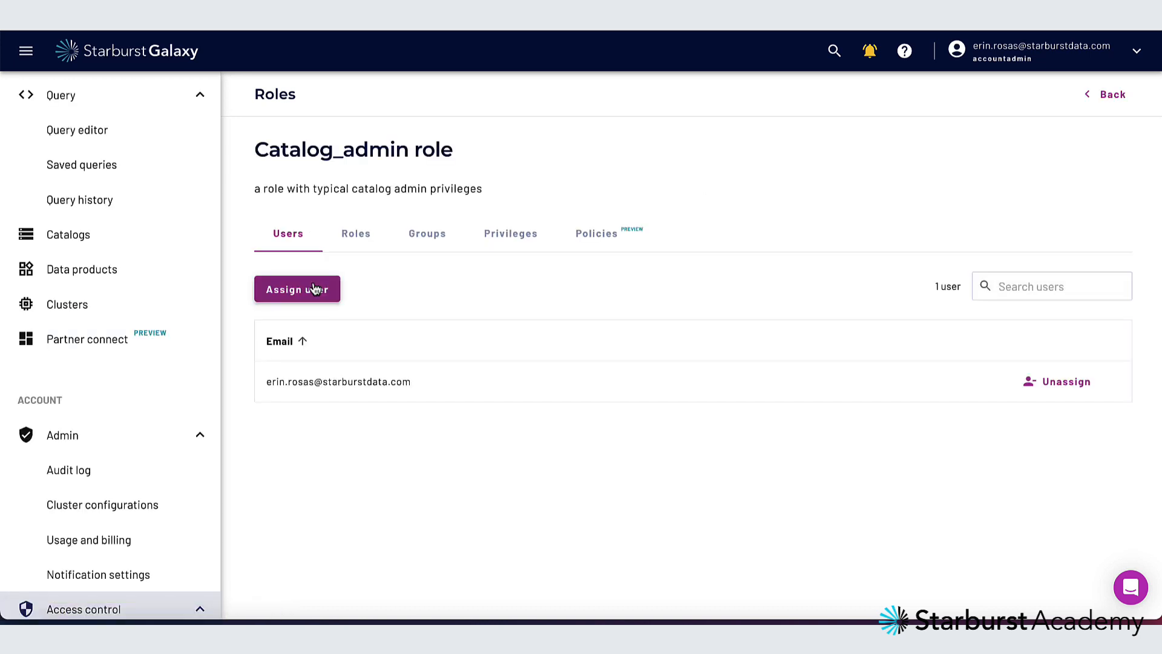
- View catalog_admin's privileges and the Add privilege options, then reach Tags
click(509, 233)
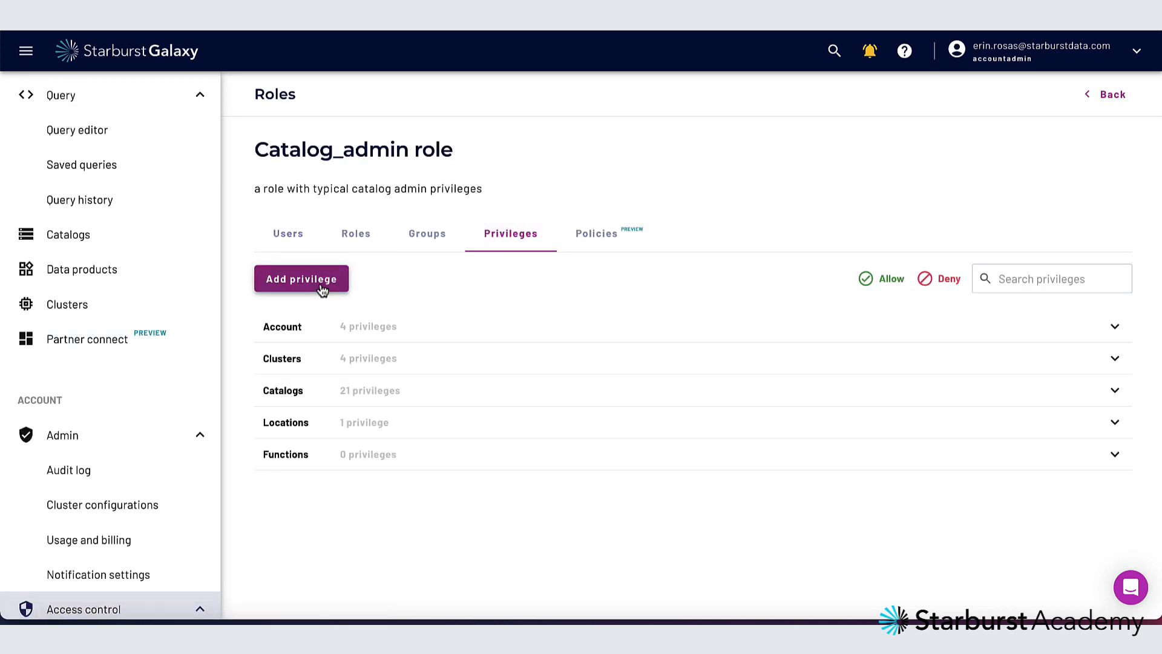
click(301, 279)
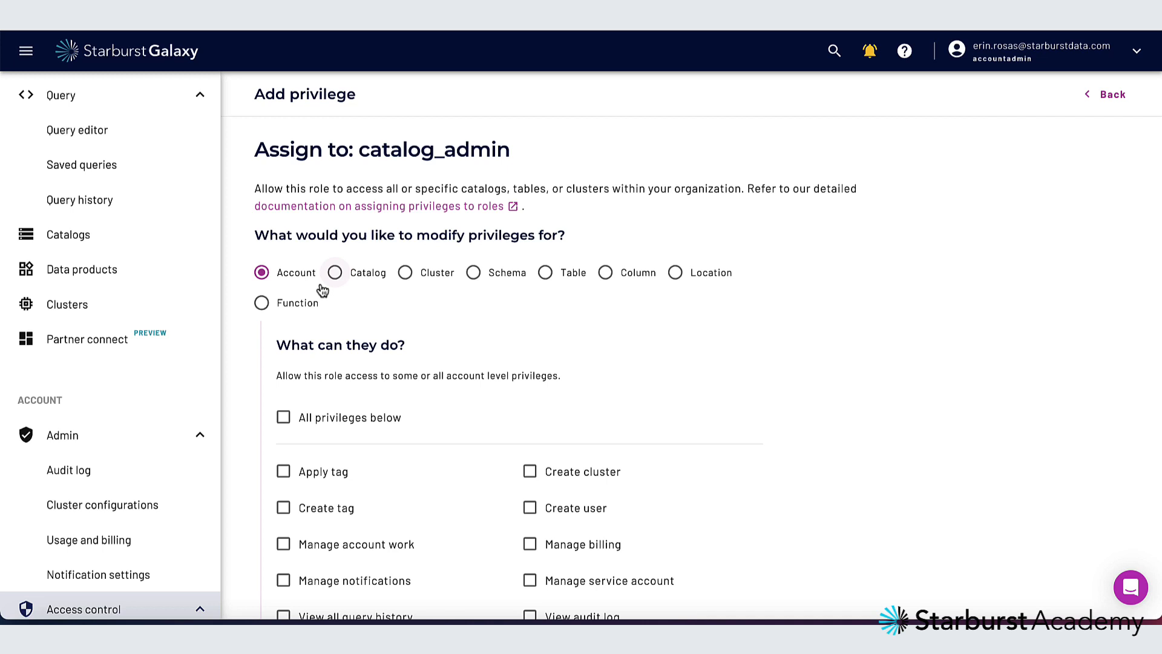
scroll(down, 3)
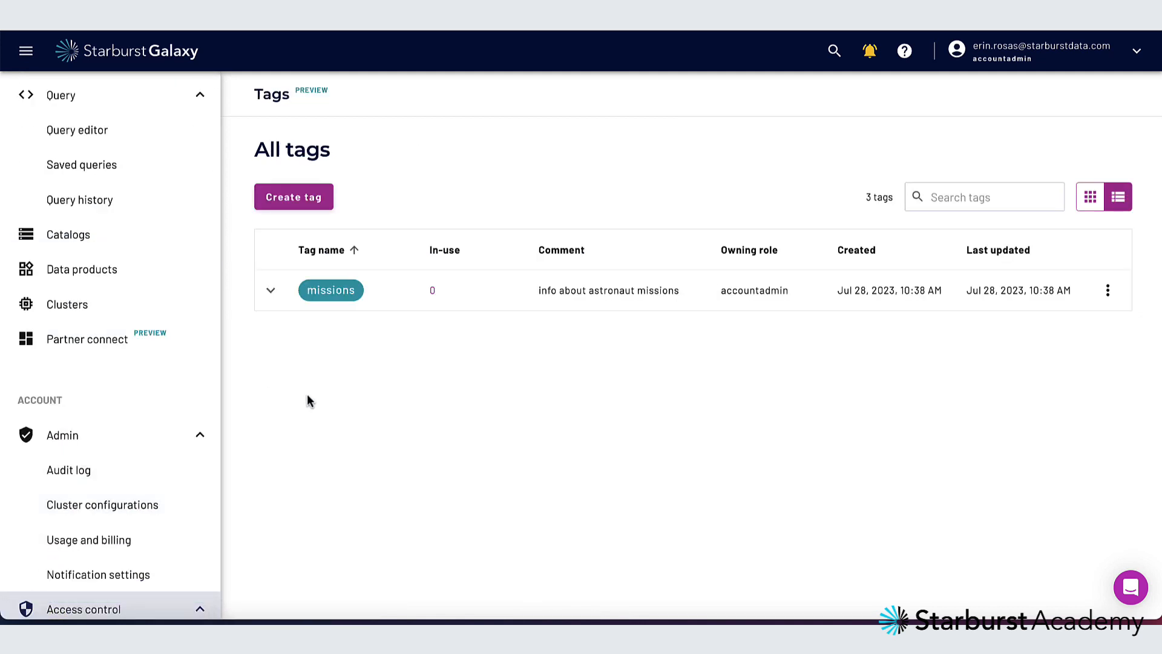
- Expand Cloud settings to reveal the AWS, Azure and GCP options
click(293, 196)
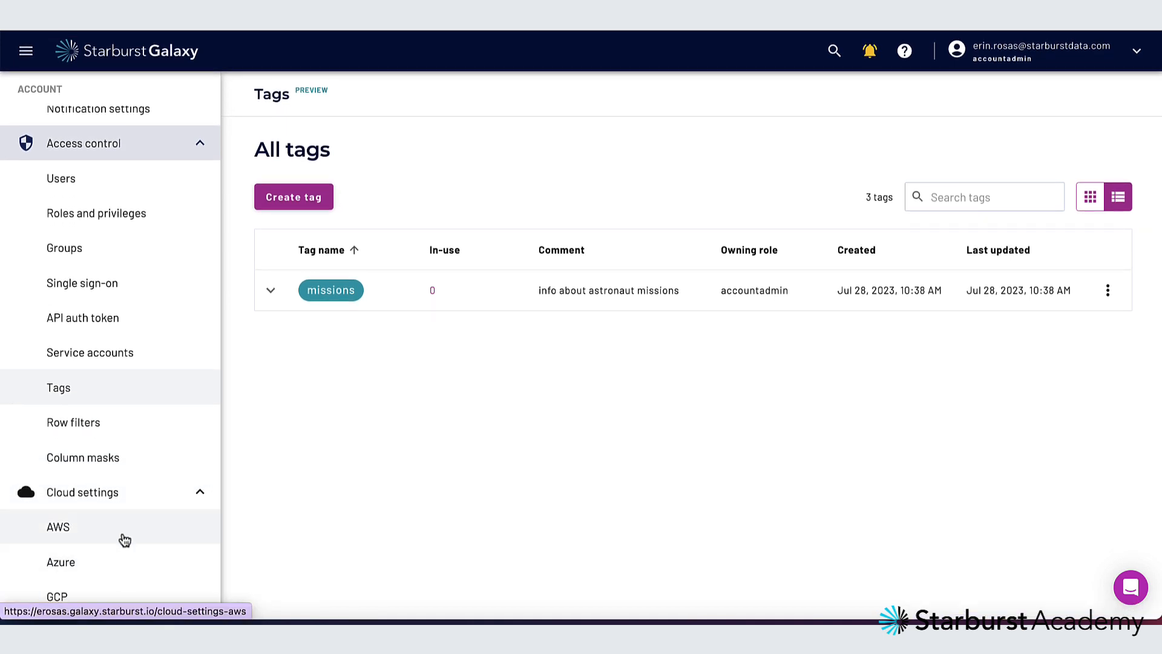
- View the AWS cloud configurations down to the aws-bastion SSH tunnel
click(58, 527)
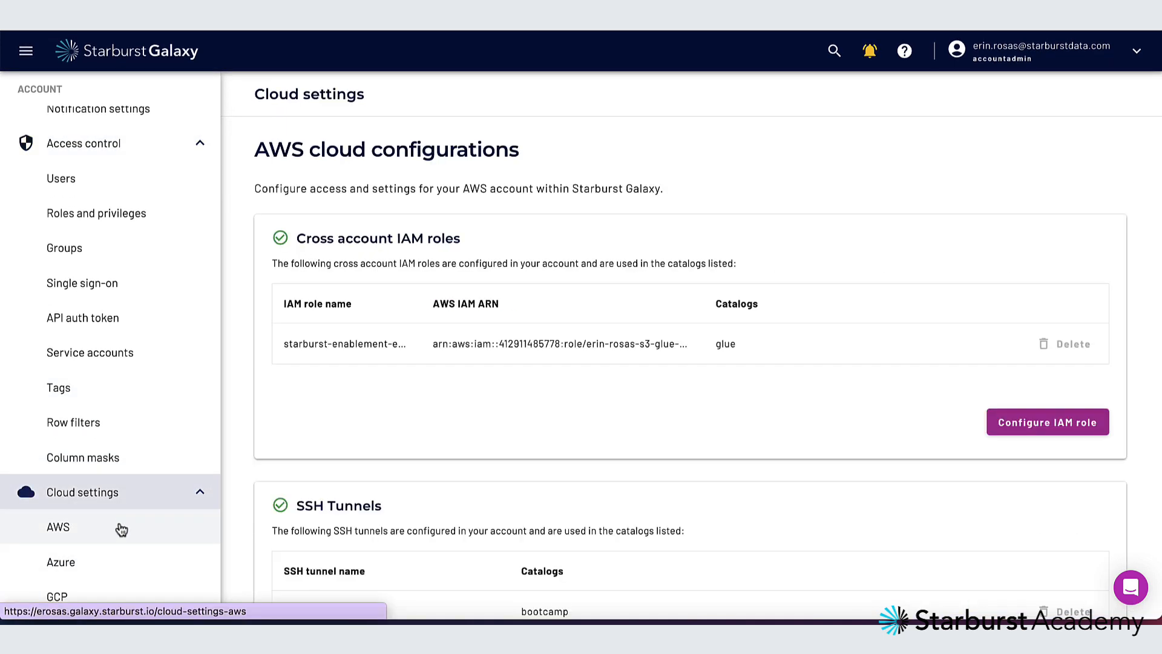
mouse_move(467, 489)
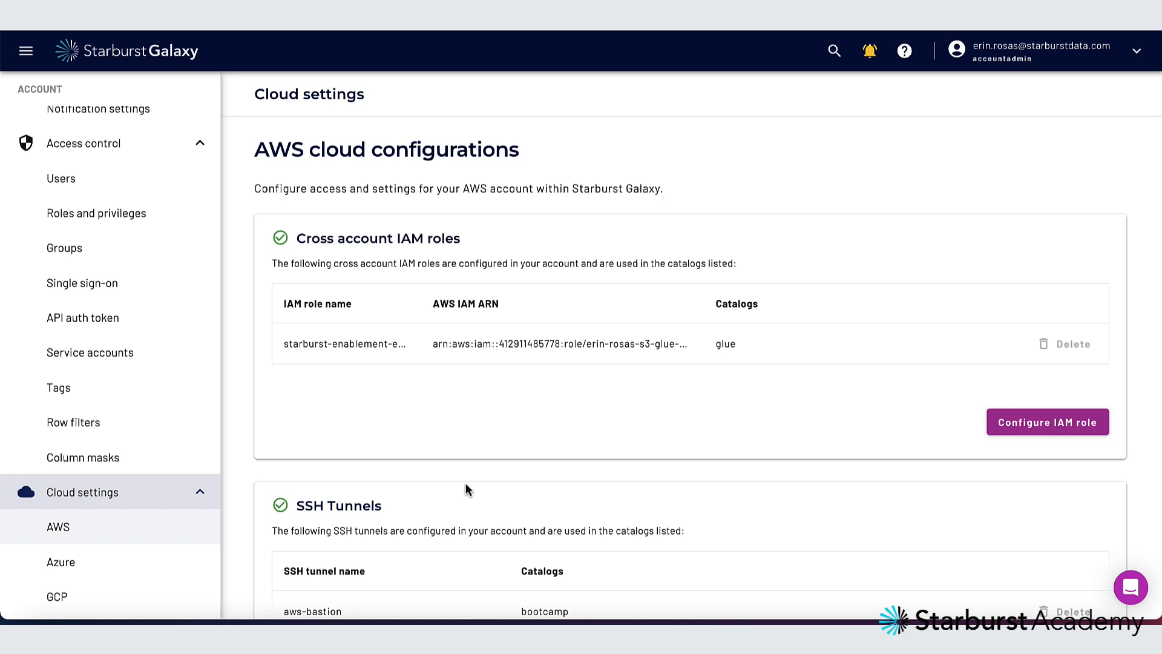
scroll(down, 3)
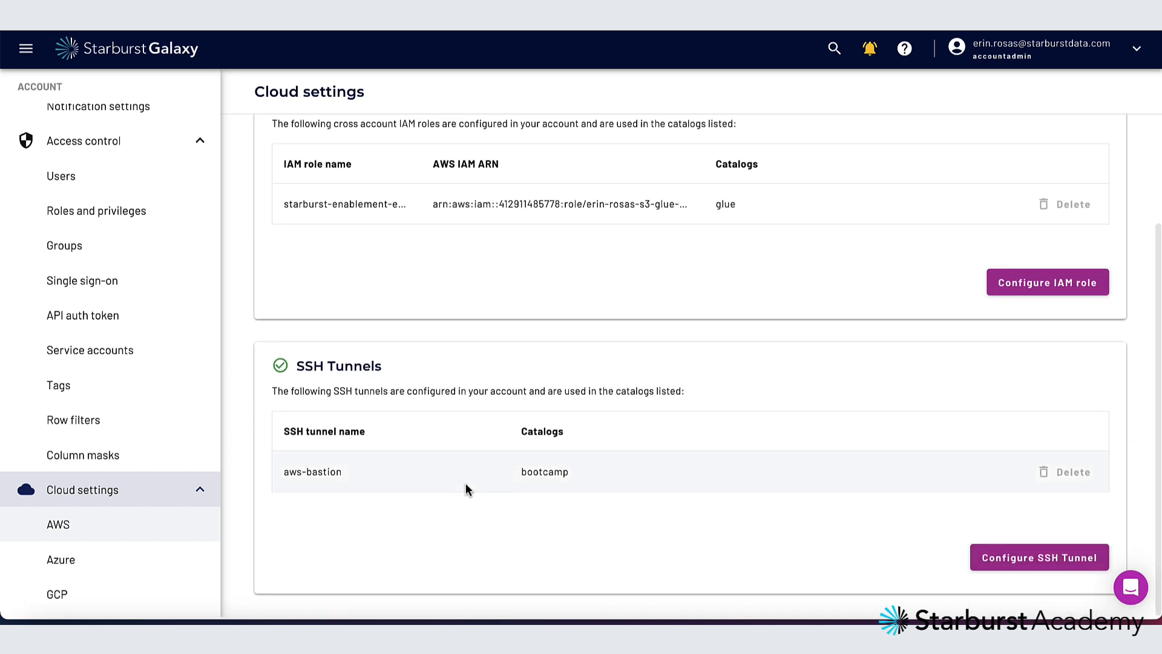